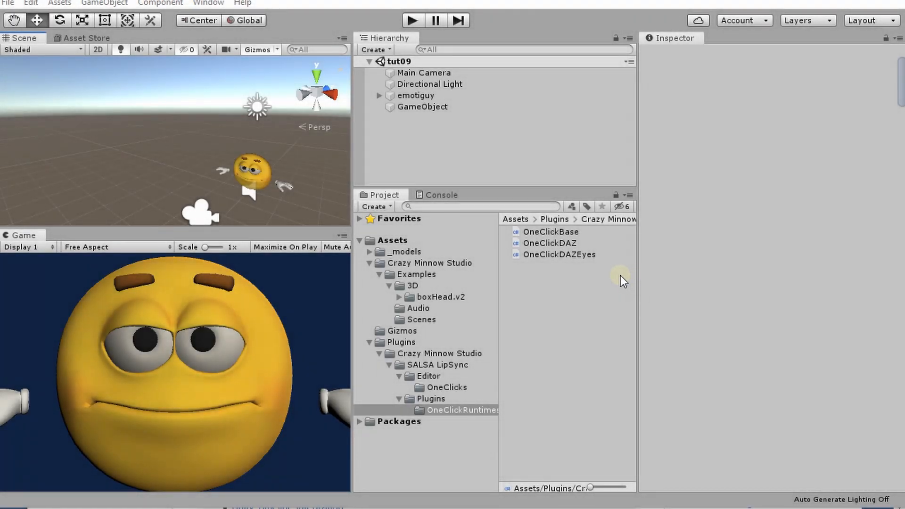
mouse_move(472, 316)
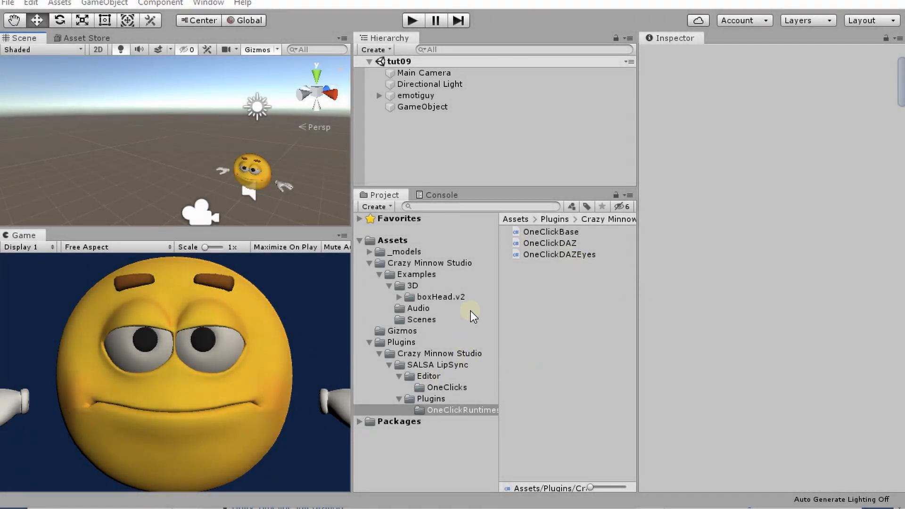
mouse_move(514, 346)
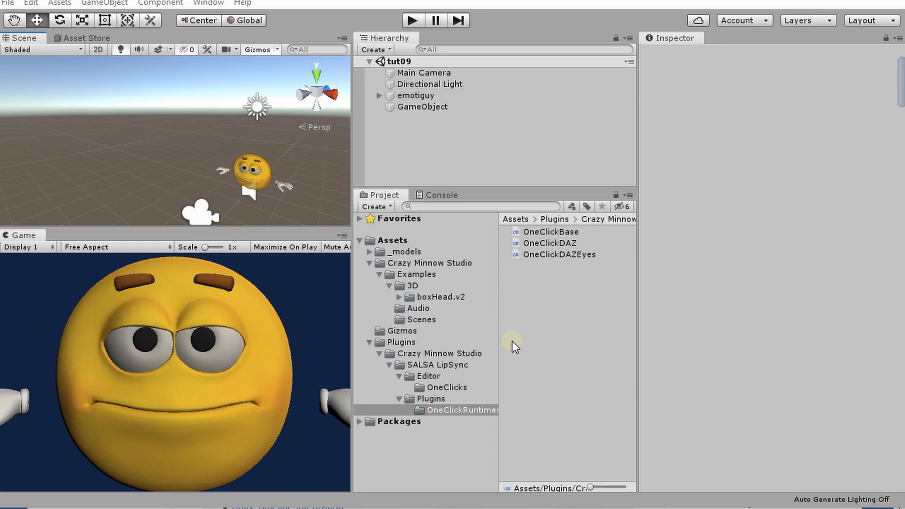
mouse_move(529, 349)
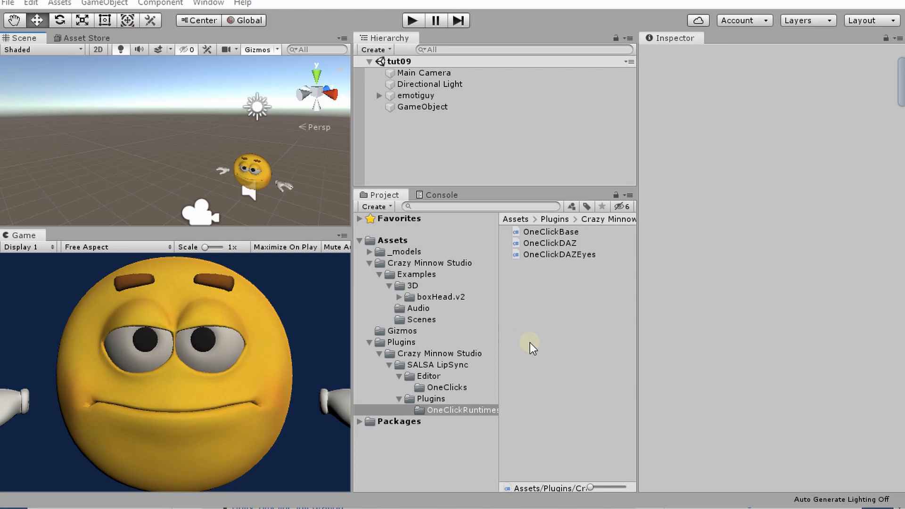
mouse_move(522, 408)
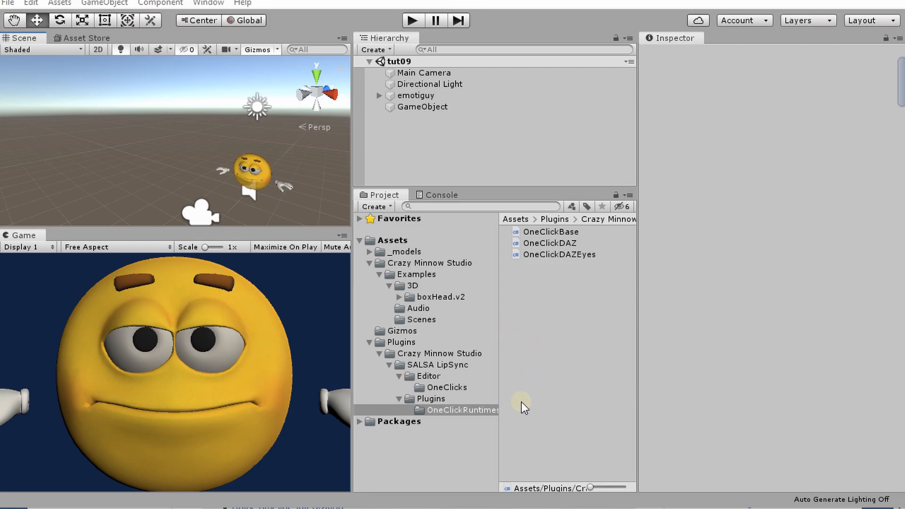
mouse_move(508, 370)
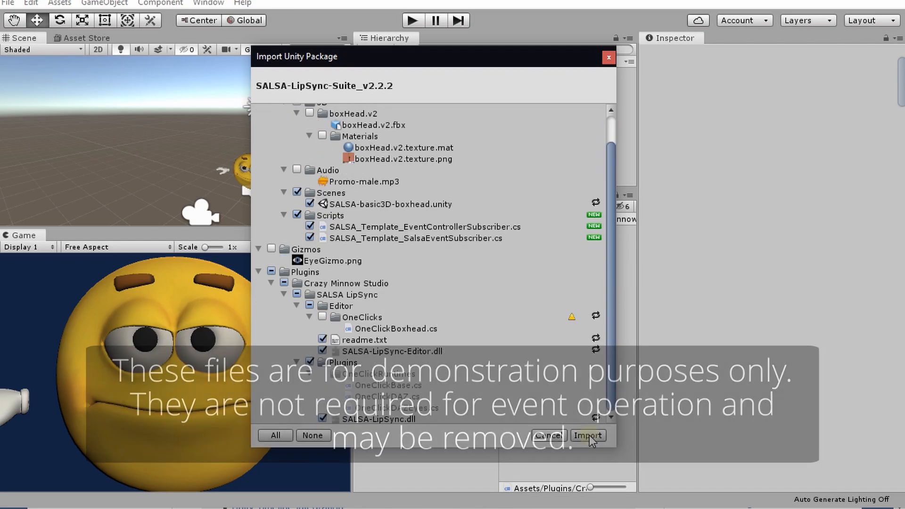
Step: Import the SALSA-LipSync-Suite_v2.2.2 package, adding its example Scripts folder
click(589, 435)
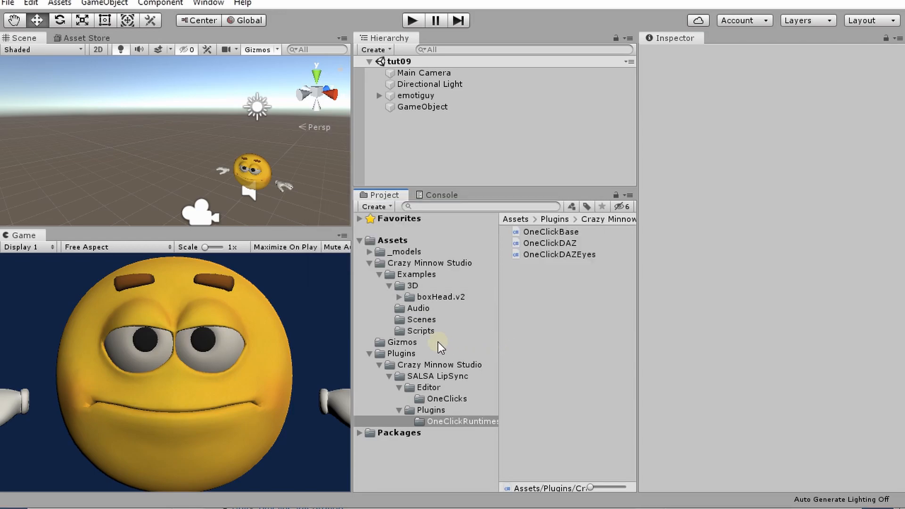
Step: Open SALSA_Template_SalsaEventSubscriber from the Scripts folder in the code editor
click(422, 331)
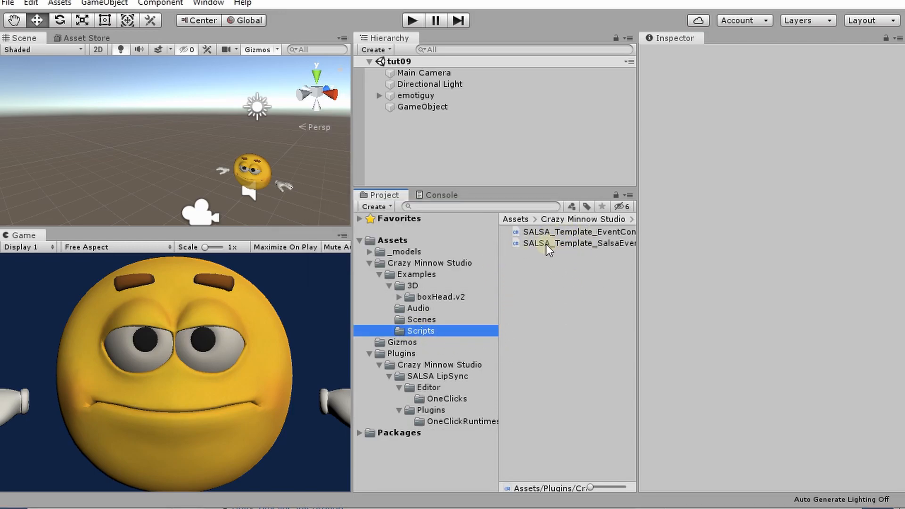
mouse_move(587, 247)
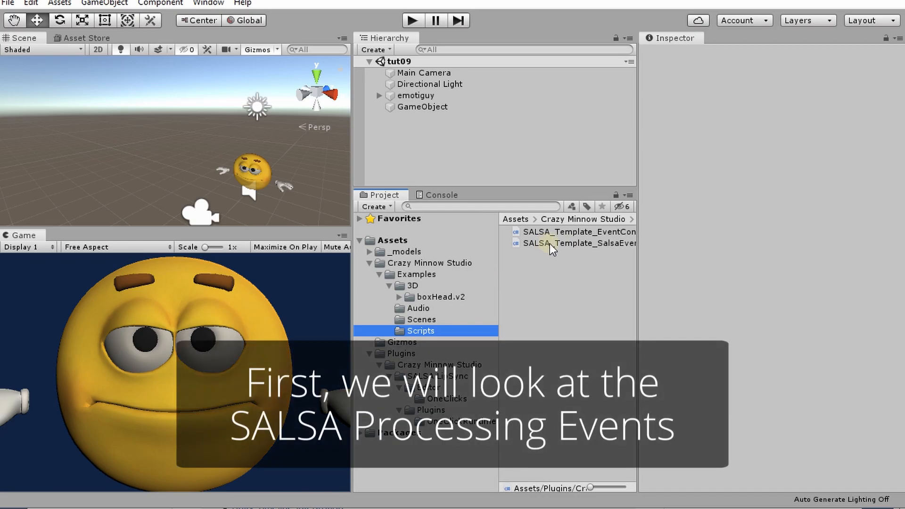
double_click(577, 243)
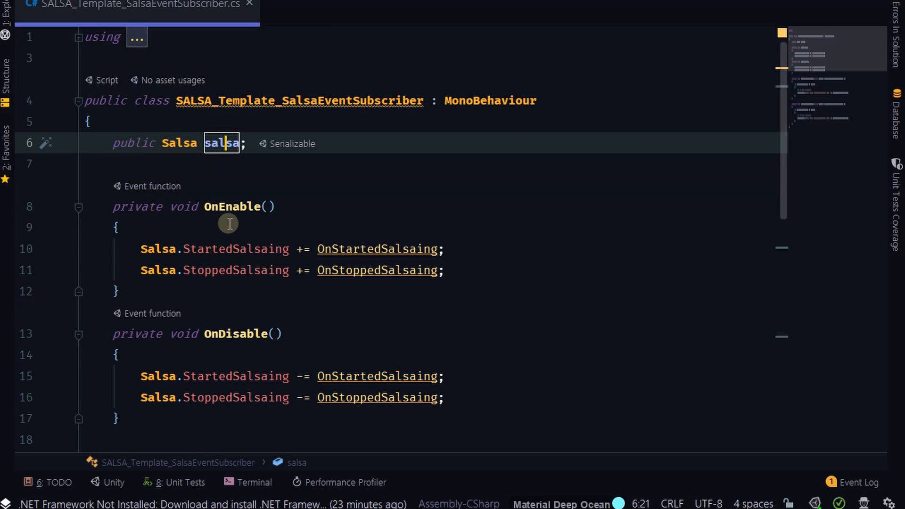
mouse_move(362, 345)
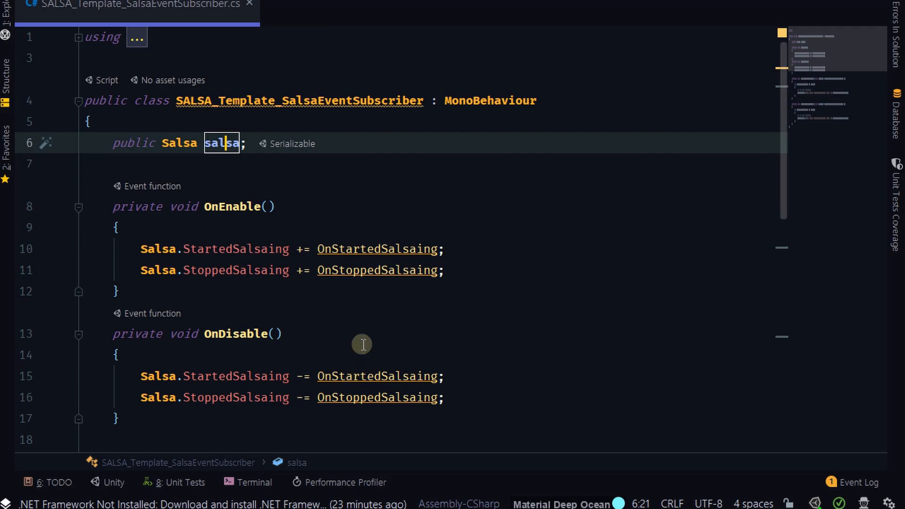
mouse_move(492, 351)
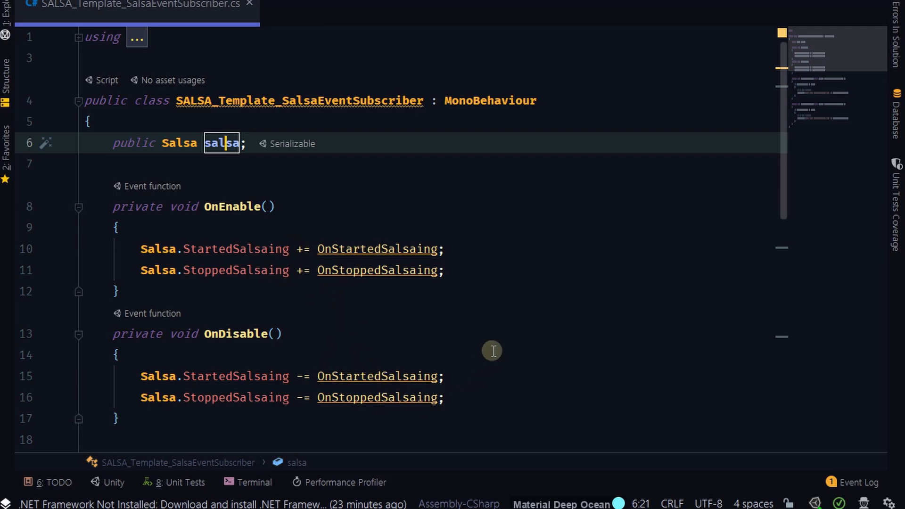
scroll(down, 3)
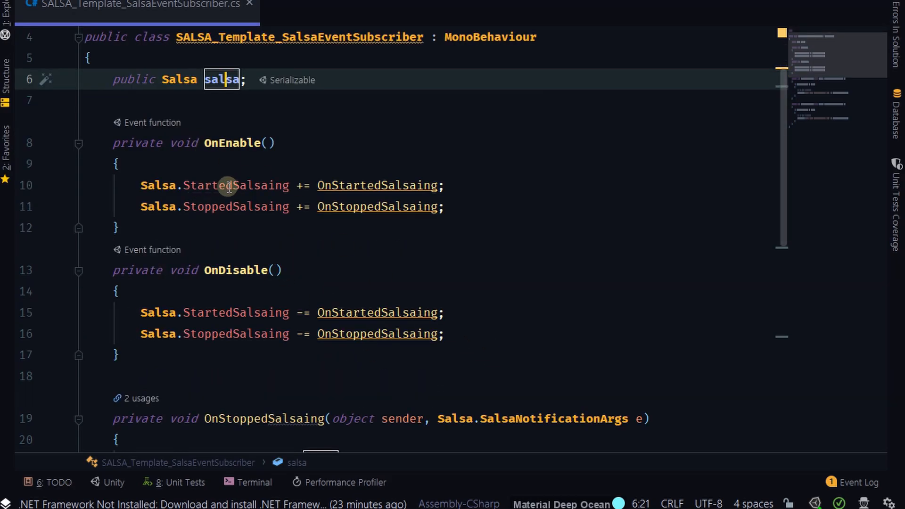
mouse_move(350, 313)
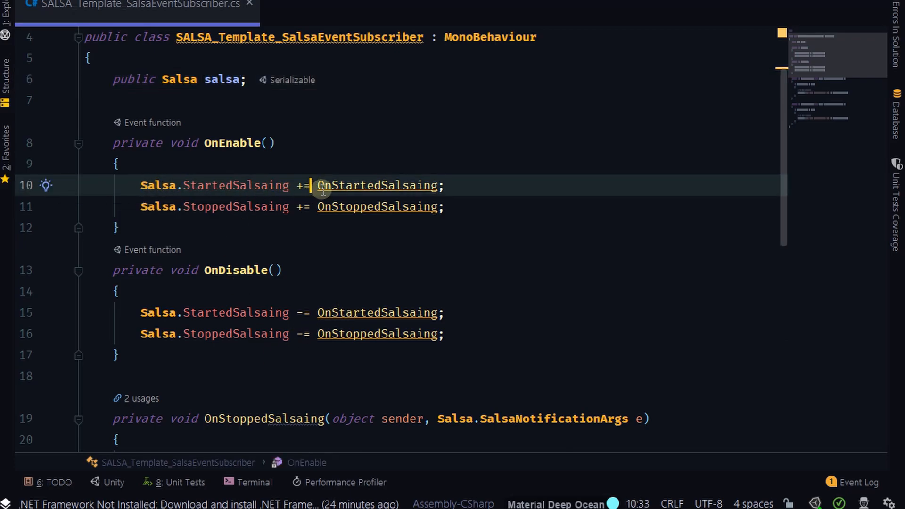
double_click(377, 186)
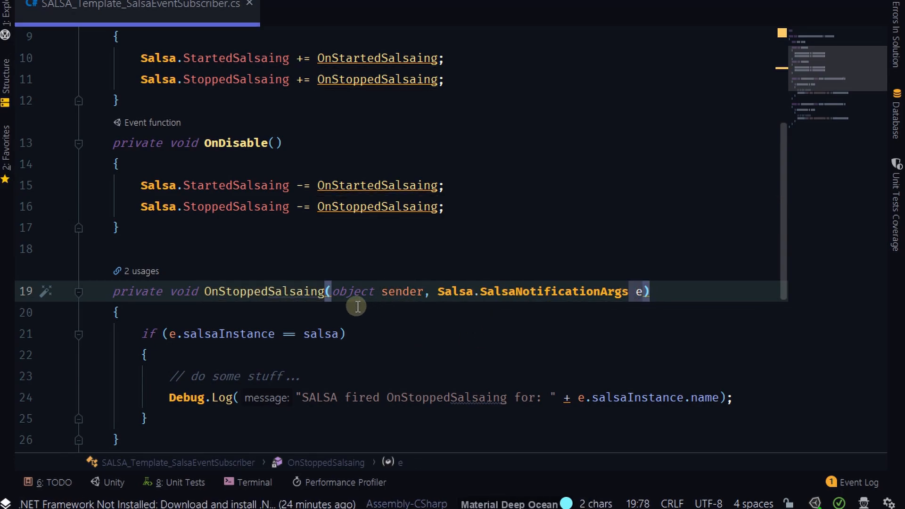
mouse_move(276, 382)
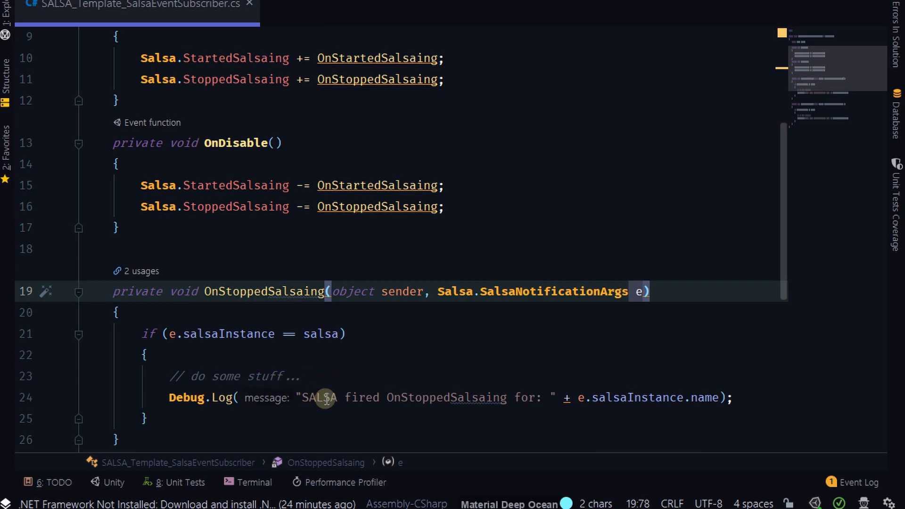
scroll(down, 3)
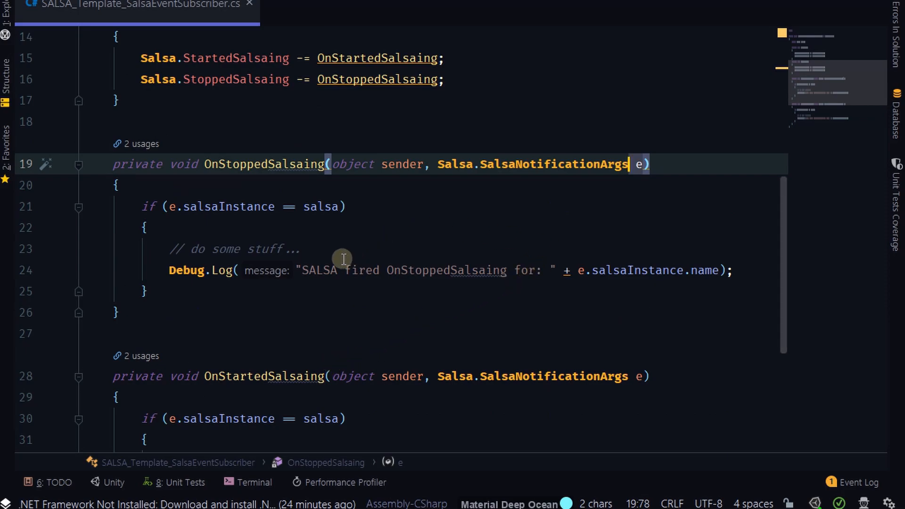
mouse_move(175, 206)
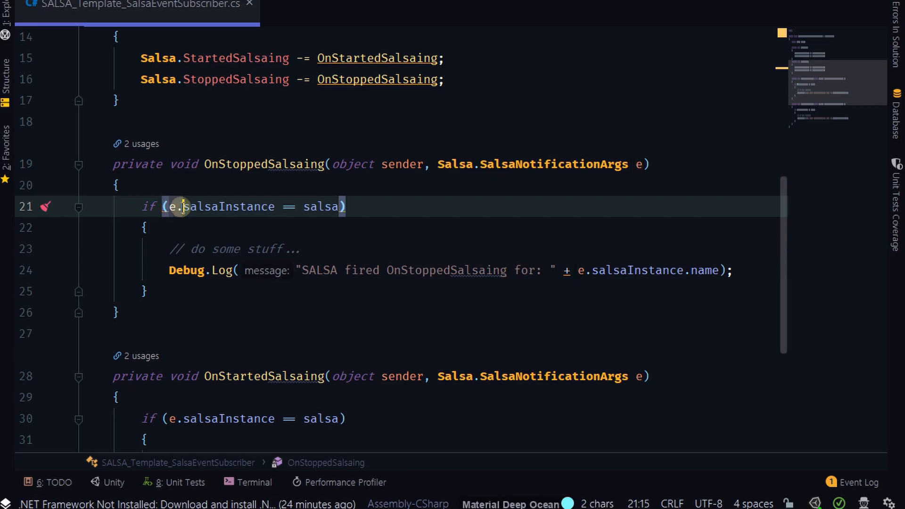
double_click(229, 206)
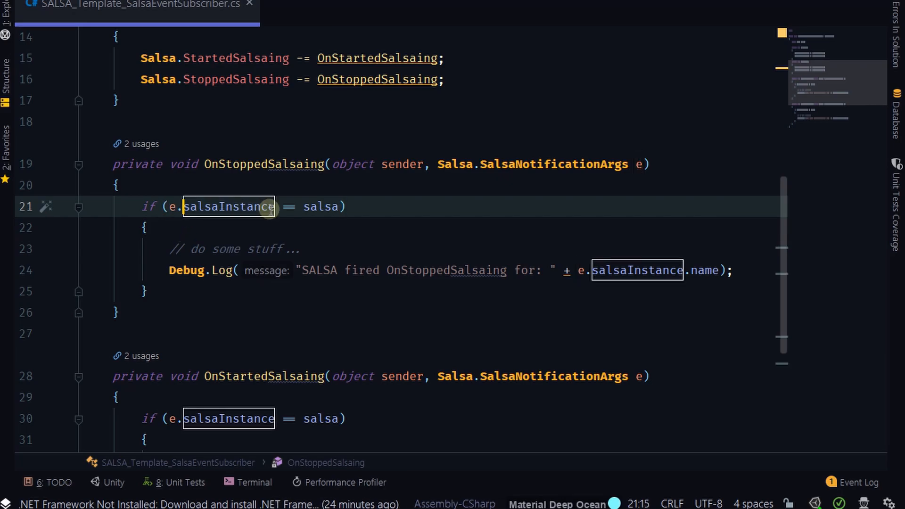
mouse_move(225, 207)
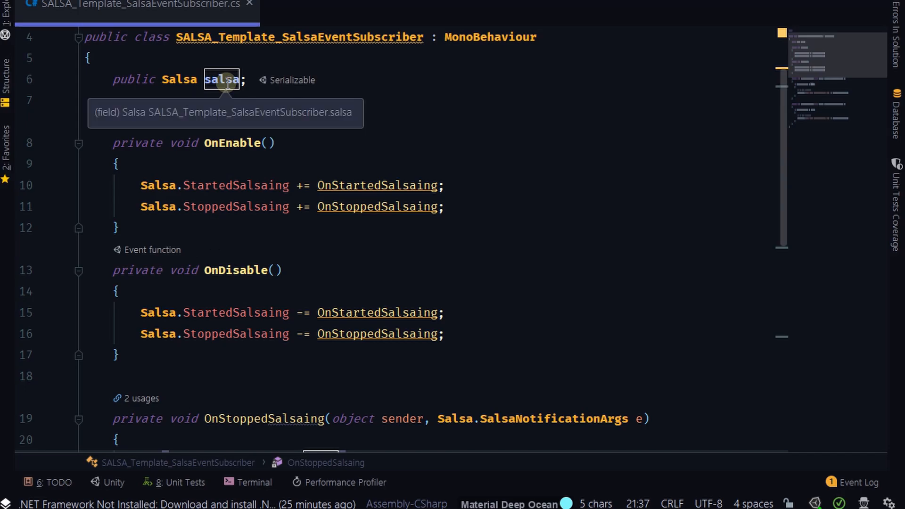
mouse_move(316, 312)
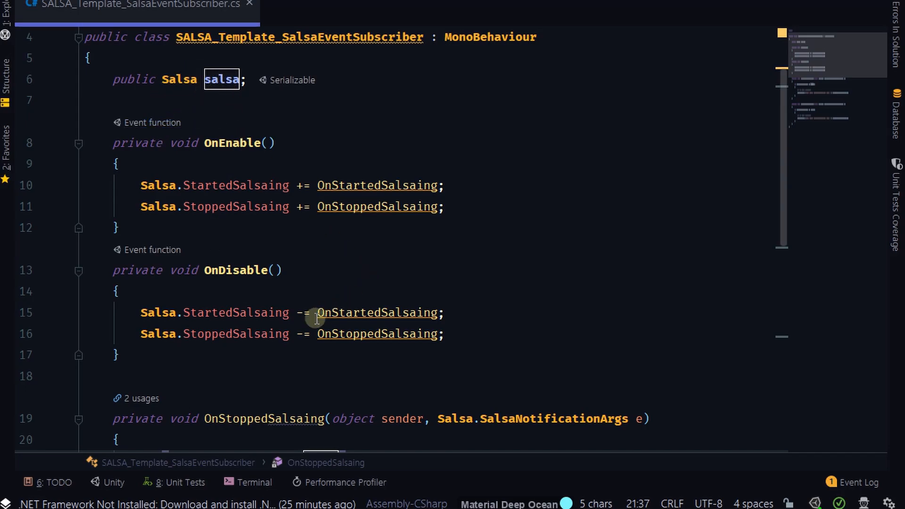
scroll(down, 3)
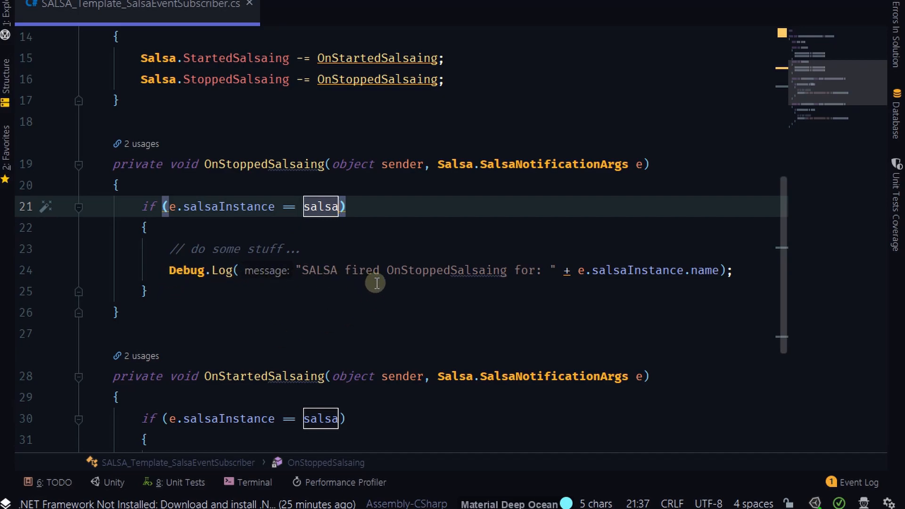
mouse_move(502, 288)
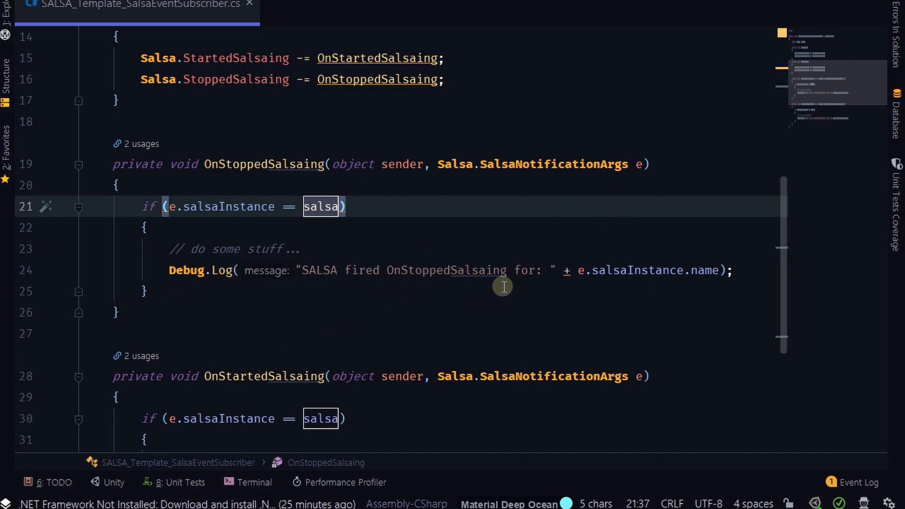
mouse_move(706, 270)
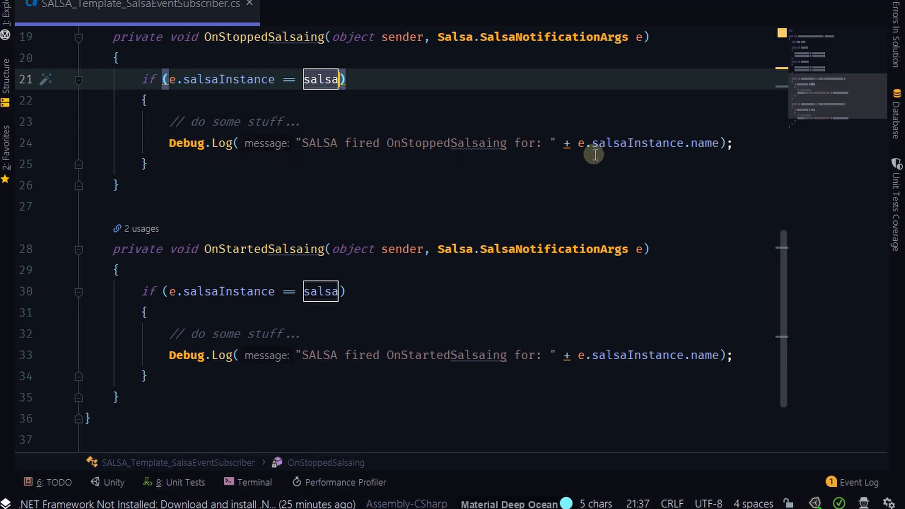
mouse_move(270, 389)
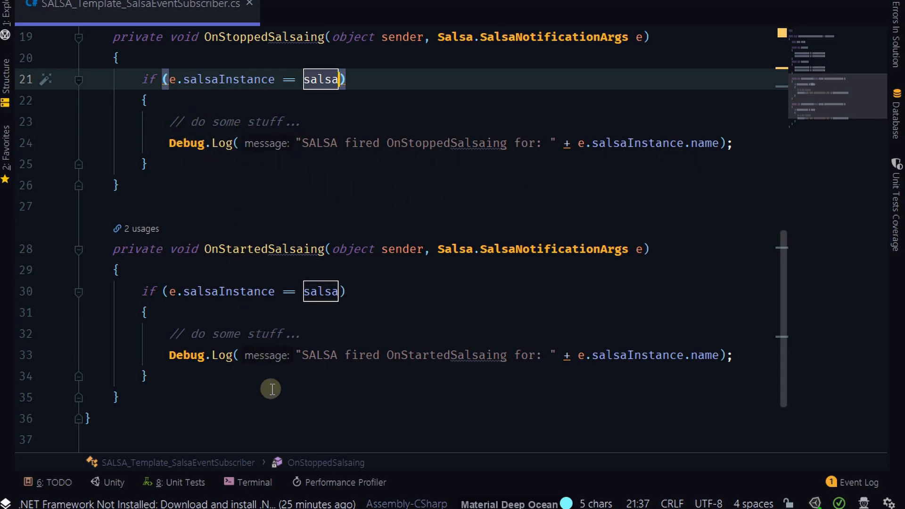
mouse_move(299, 288)
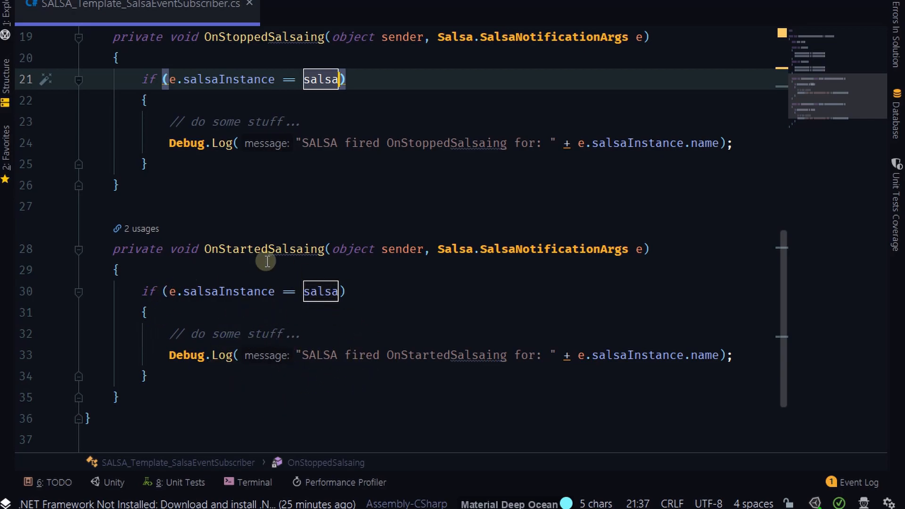
mouse_move(358, 37)
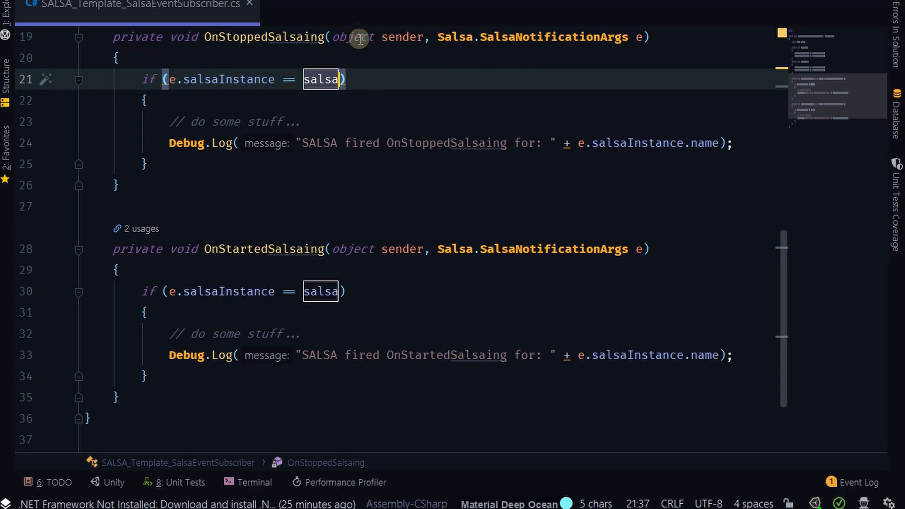
mouse_move(321, 179)
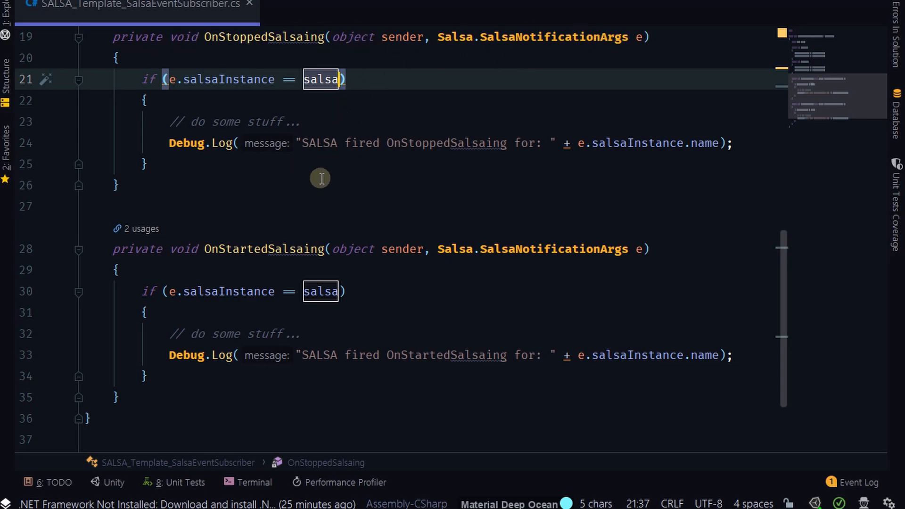
mouse_move(376, 146)
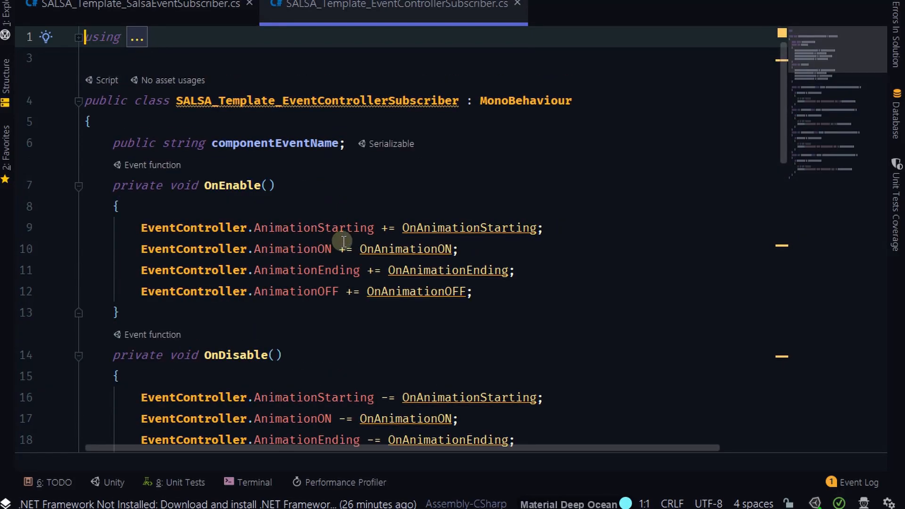
mouse_move(207, 141)
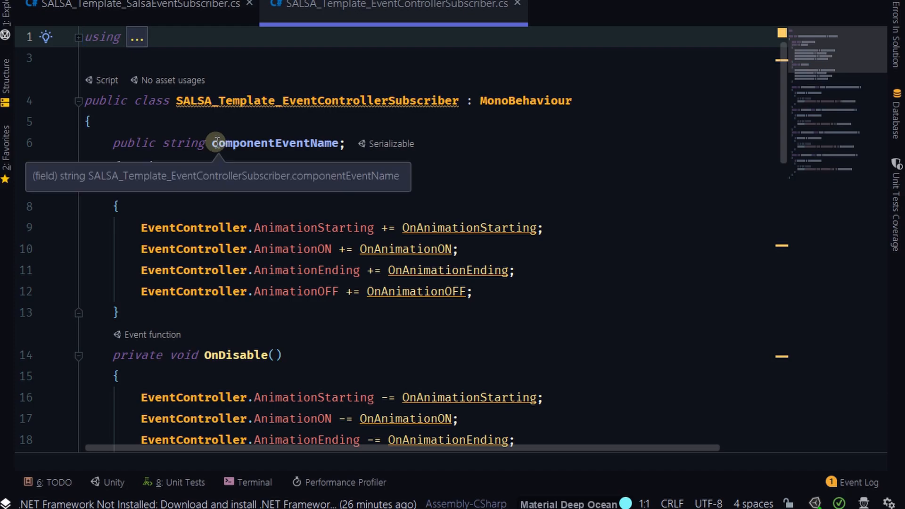
double_click(276, 144)
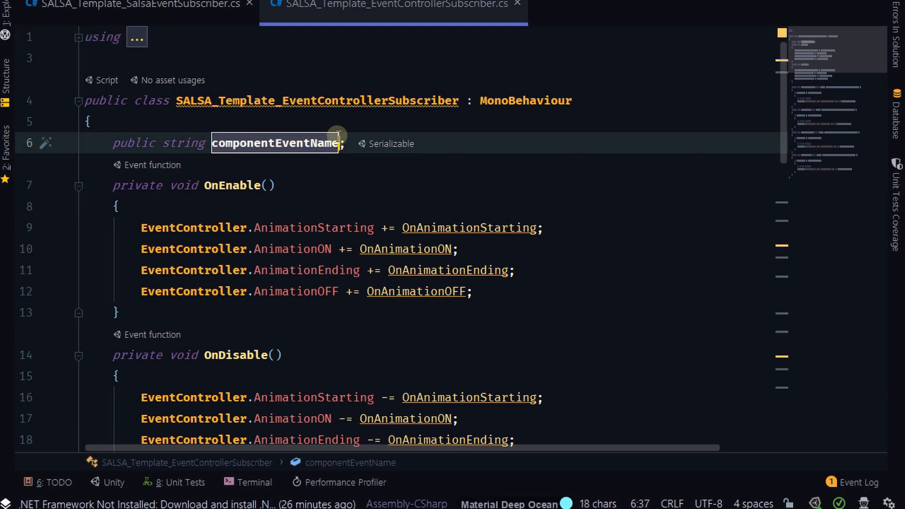
mouse_move(315, 291)
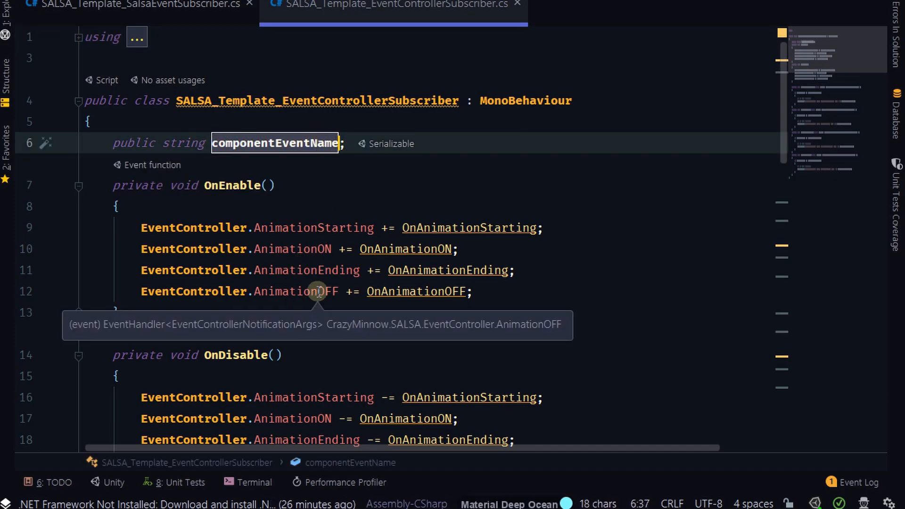
scroll(down, 3)
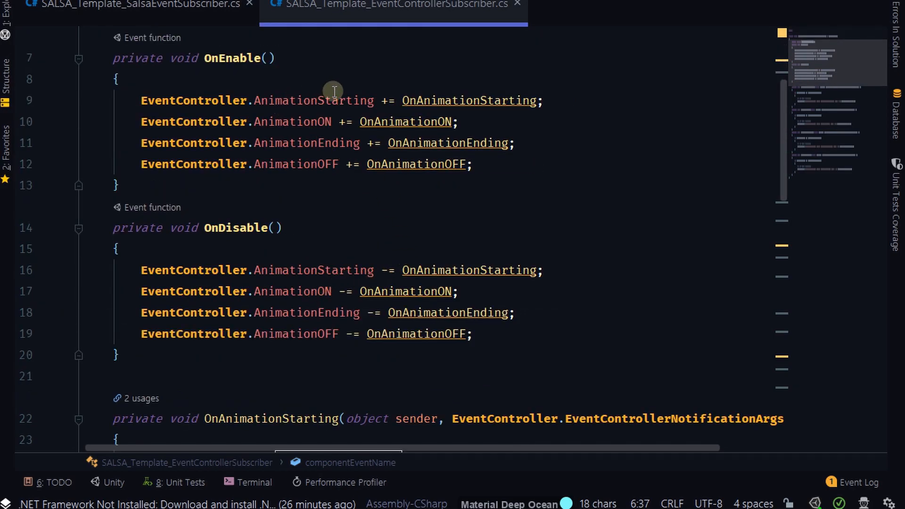
mouse_move(390, 94)
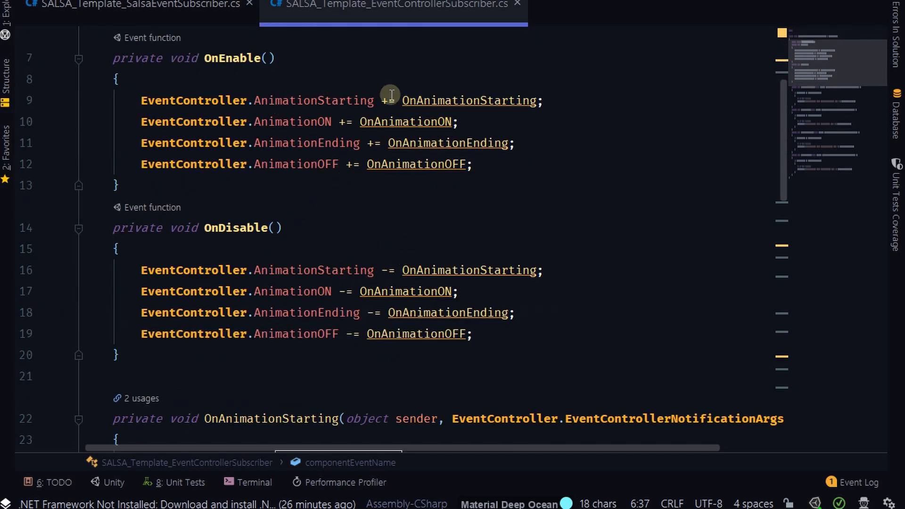
mouse_move(372, 190)
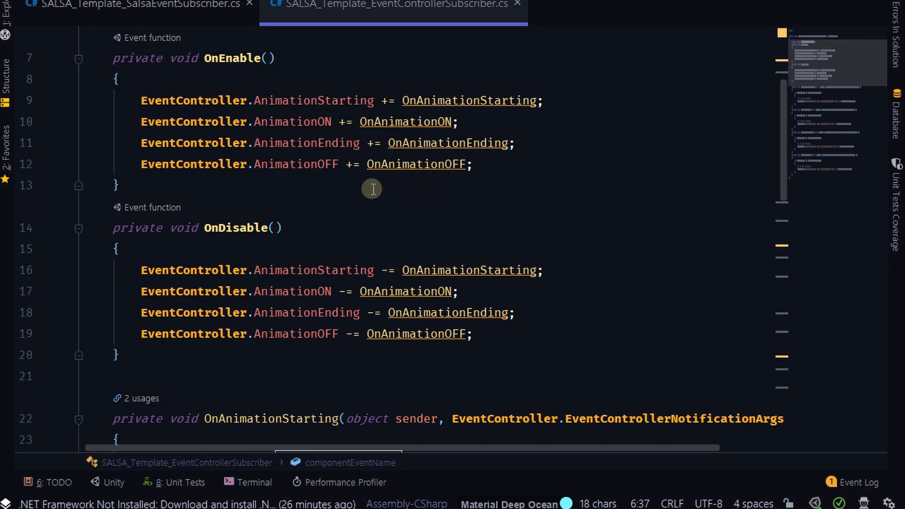
mouse_move(383, 142)
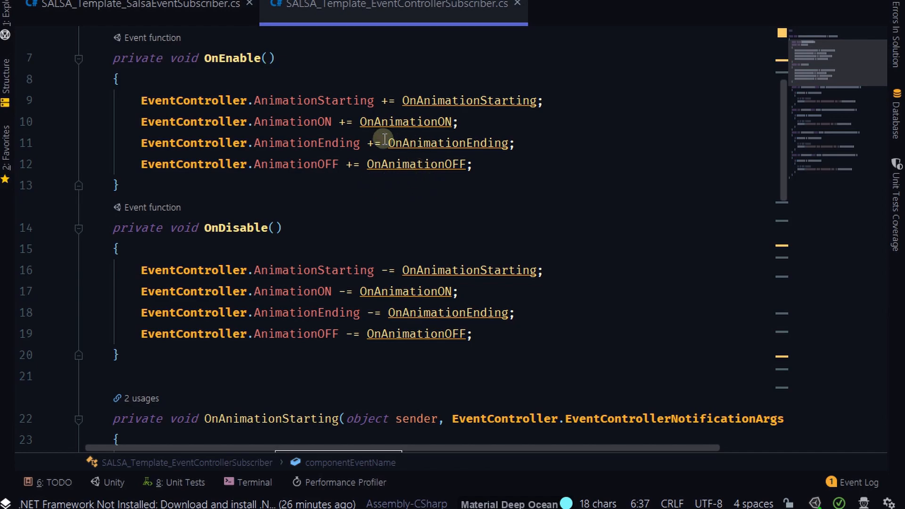
mouse_move(370, 170)
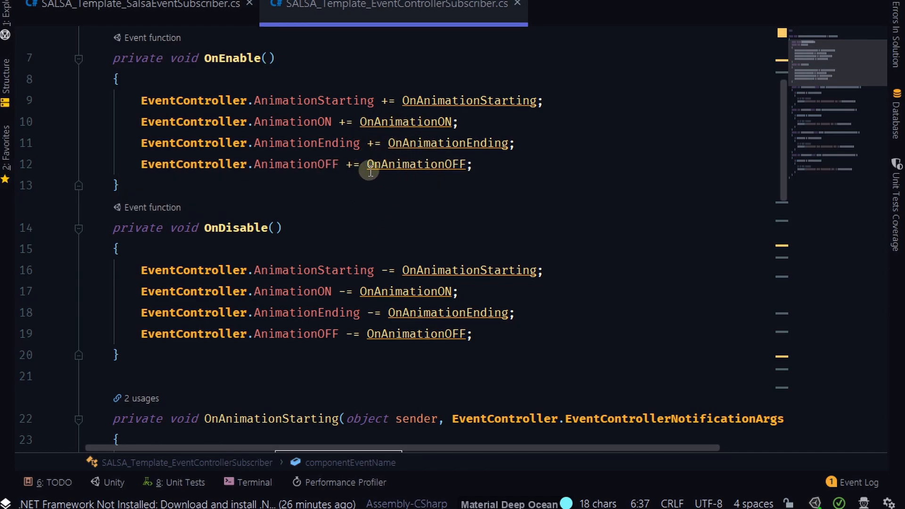
mouse_move(341, 395)
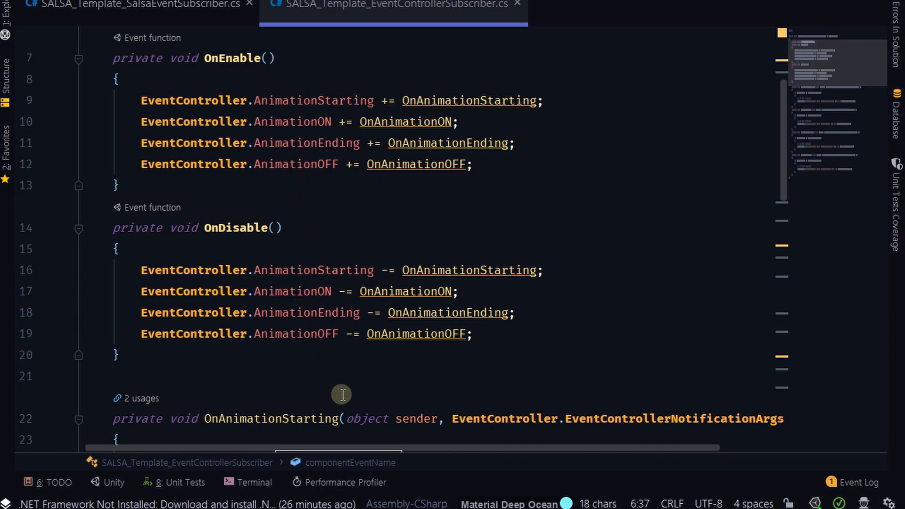
scroll(down, 3)
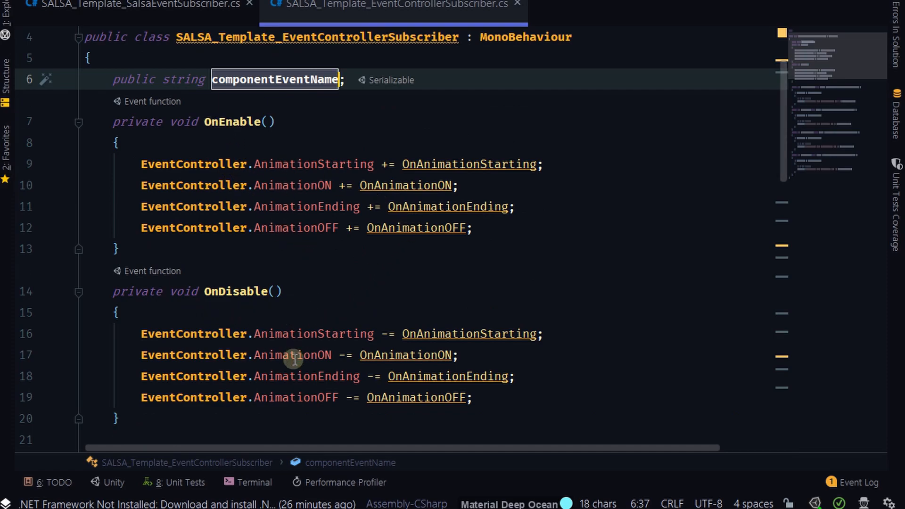
mouse_move(254, 162)
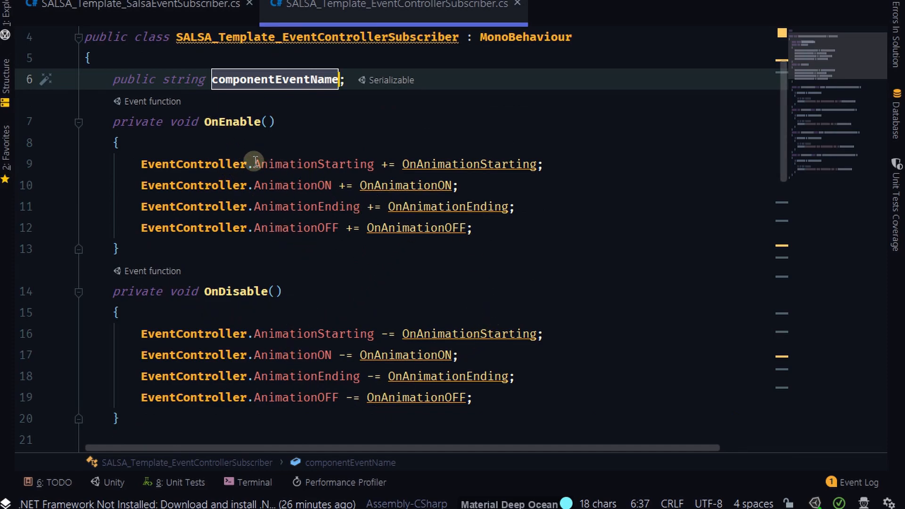
double_click(314, 164)
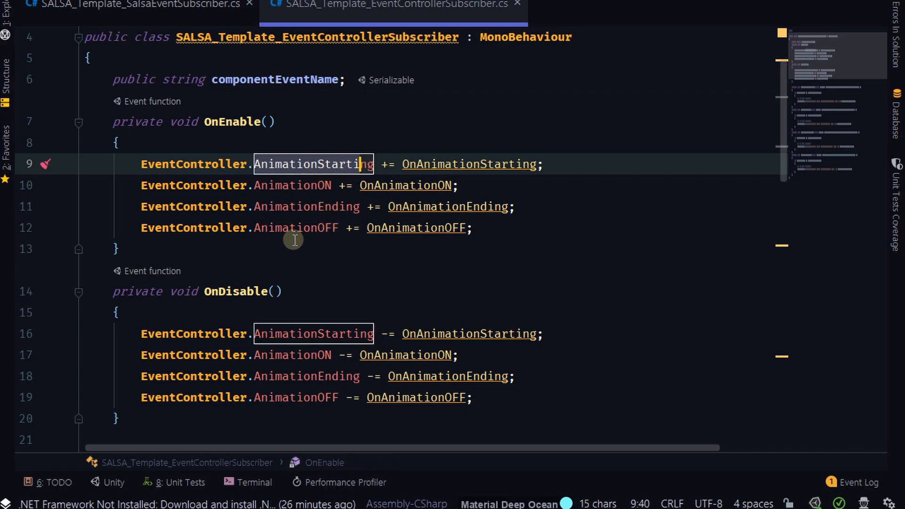
scroll(down, 3)
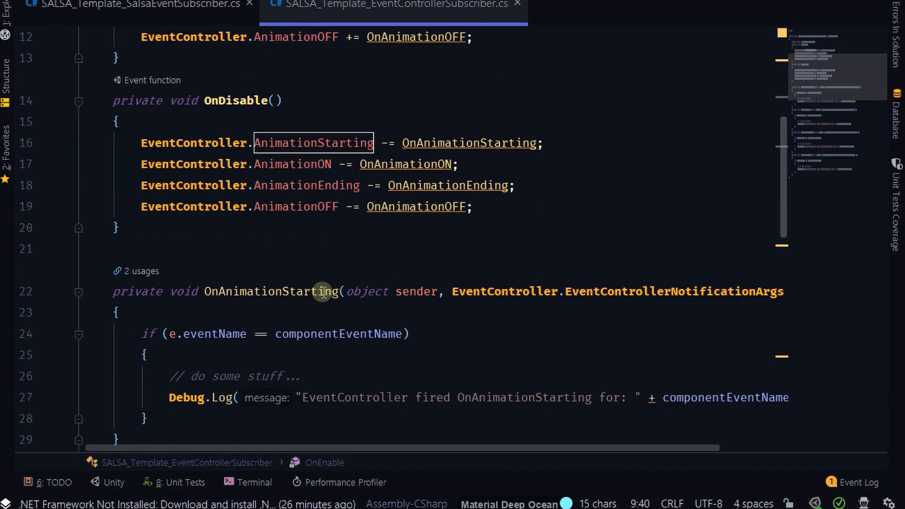
scroll(down, 3)
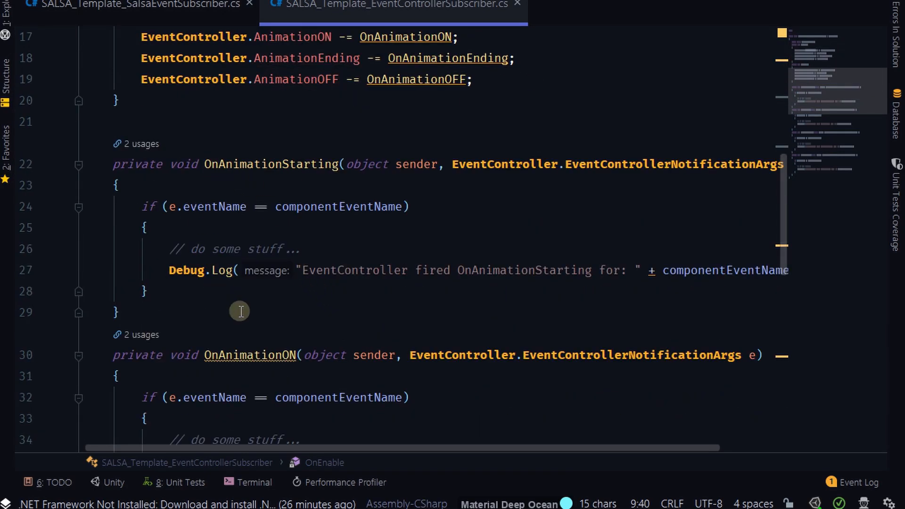
scroll(down, 3)
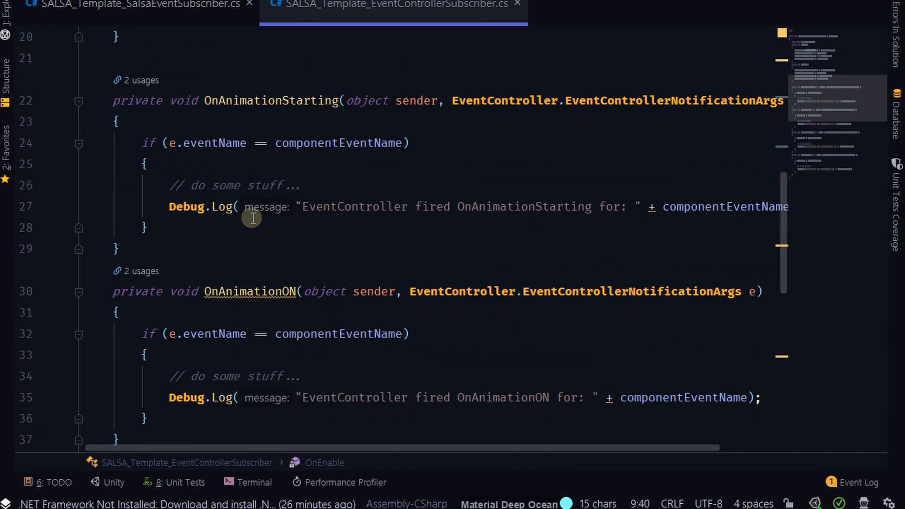
mouse_move(356, 100)
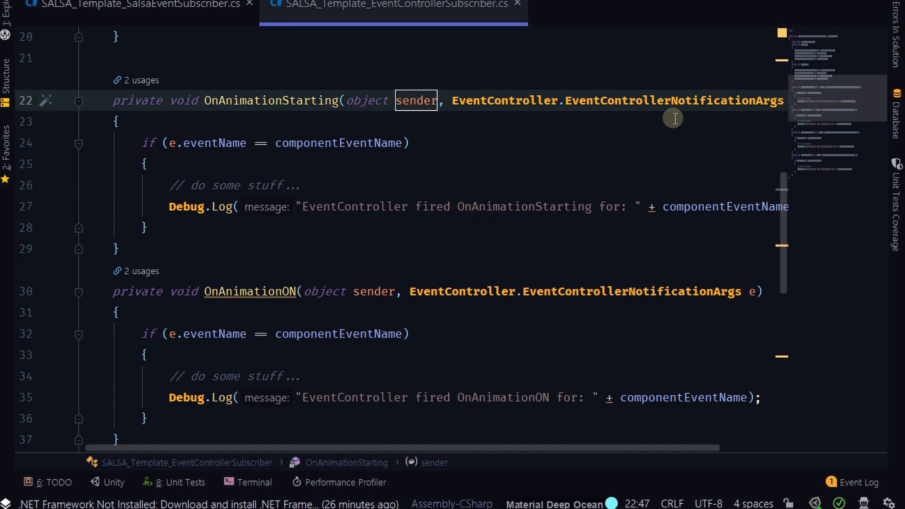
mouse_move(487, 291)
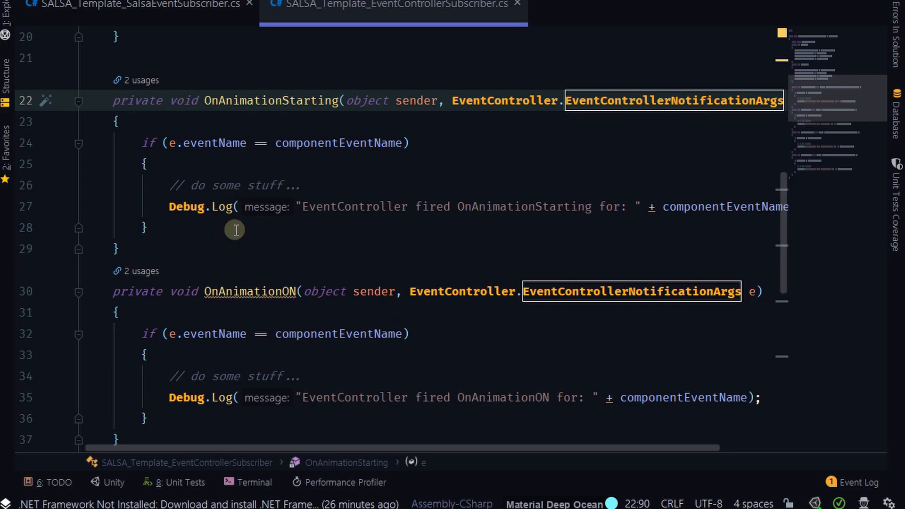
click(180, 143)
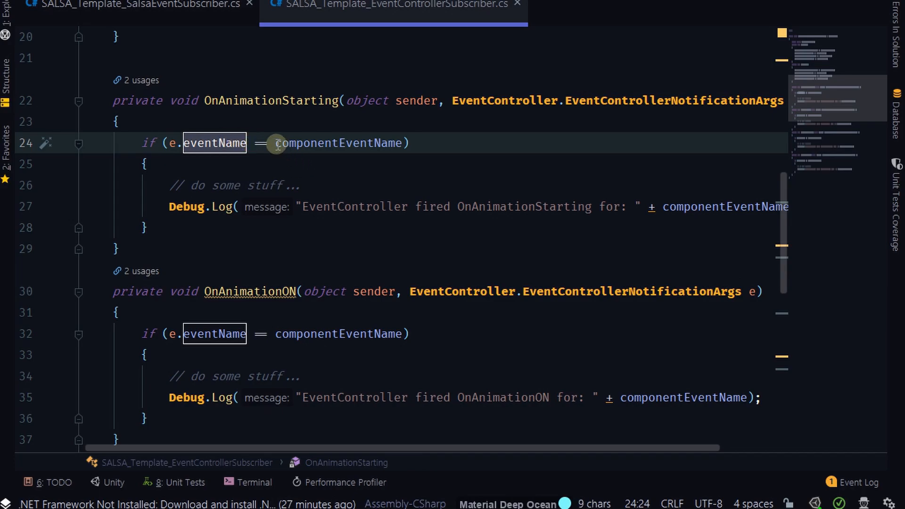
click(341, 142)
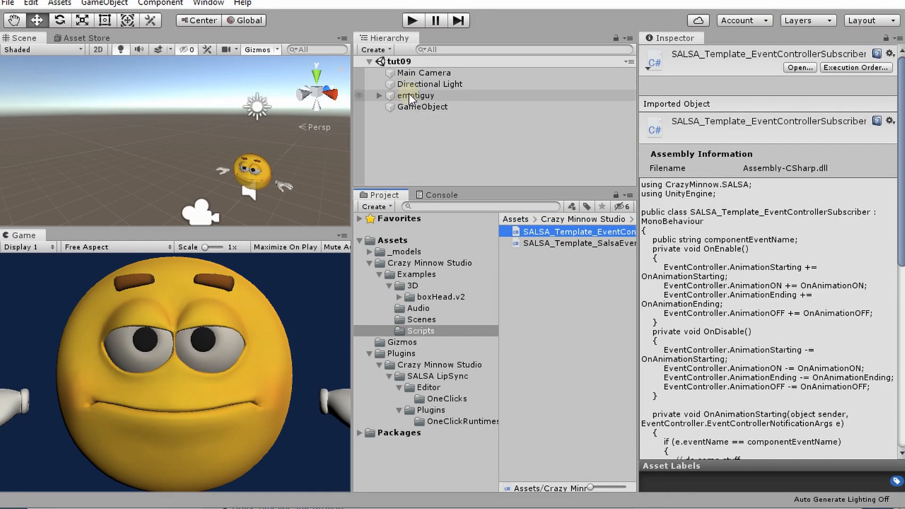
Step: Attach the Salsa event subscriber template to emotiguy, linked to its Salsa, and show the Console
click(415, 95)
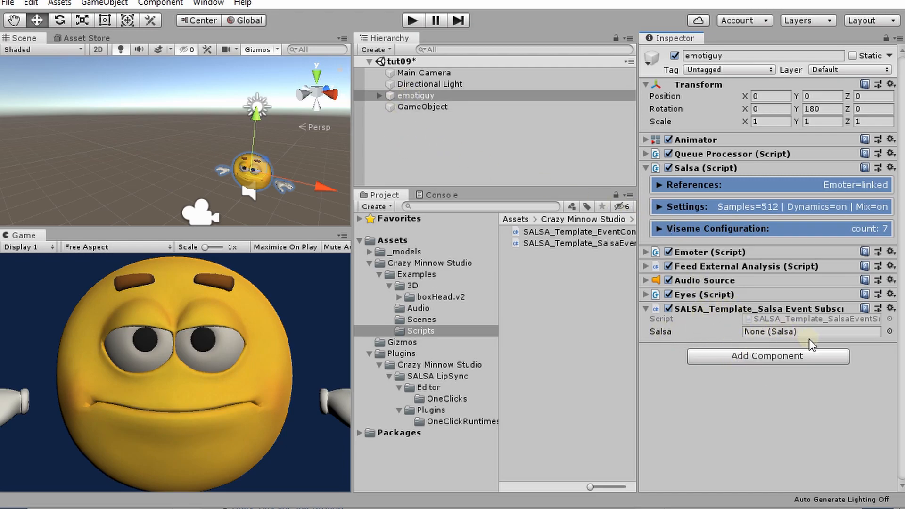
mouse_move(693, 331)
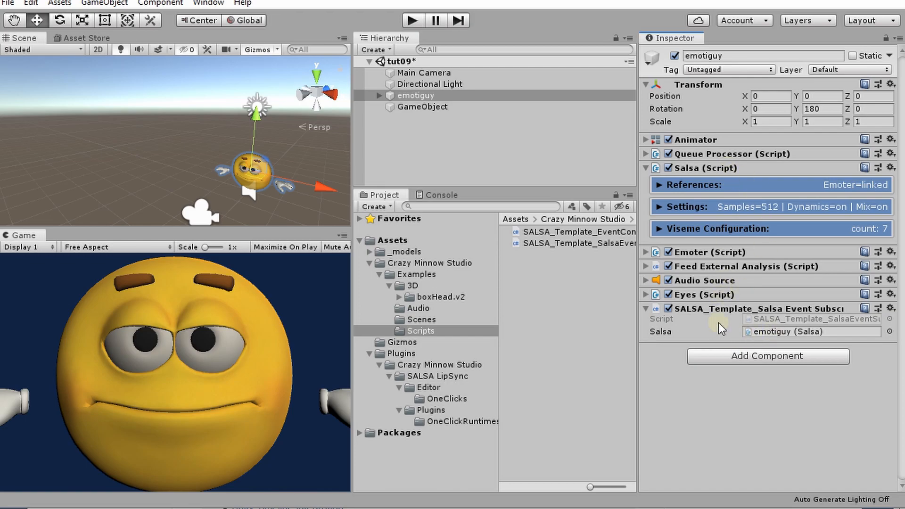
click(442, 194)
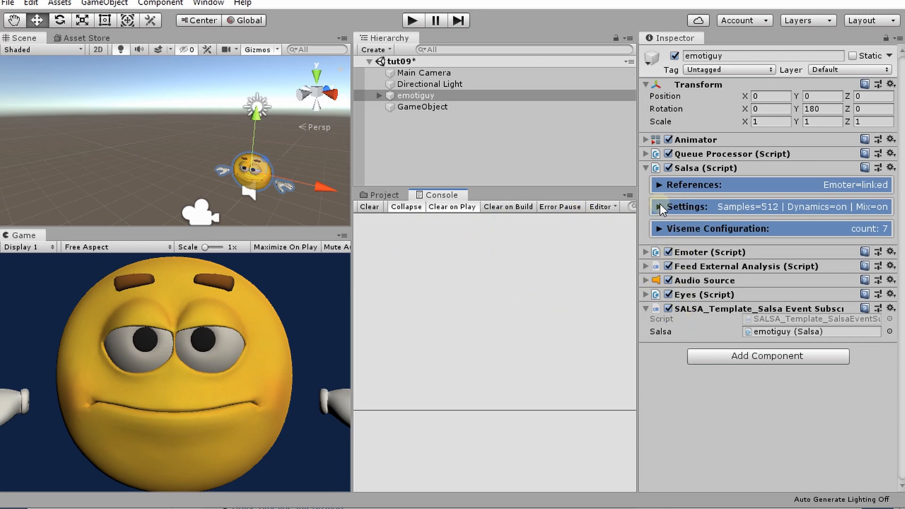
Step: Expand emotiguy's Salsa settings and try new values, settling Silence Threshold at 3
click(662, 207)
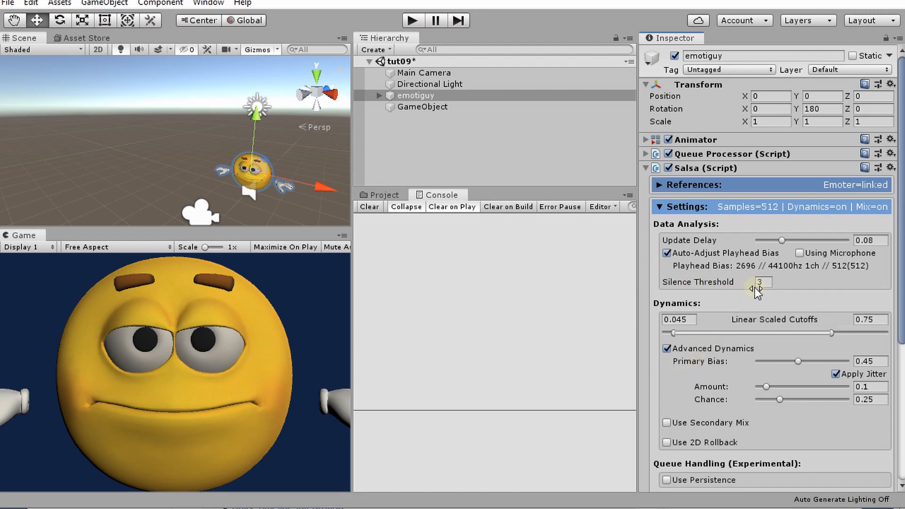
mouse_move(664, 286)
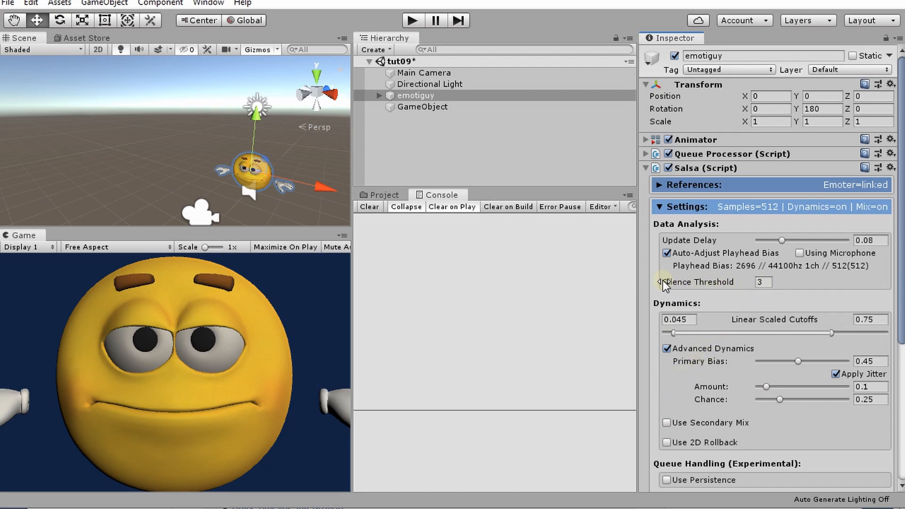
mouse_move(699, 283)
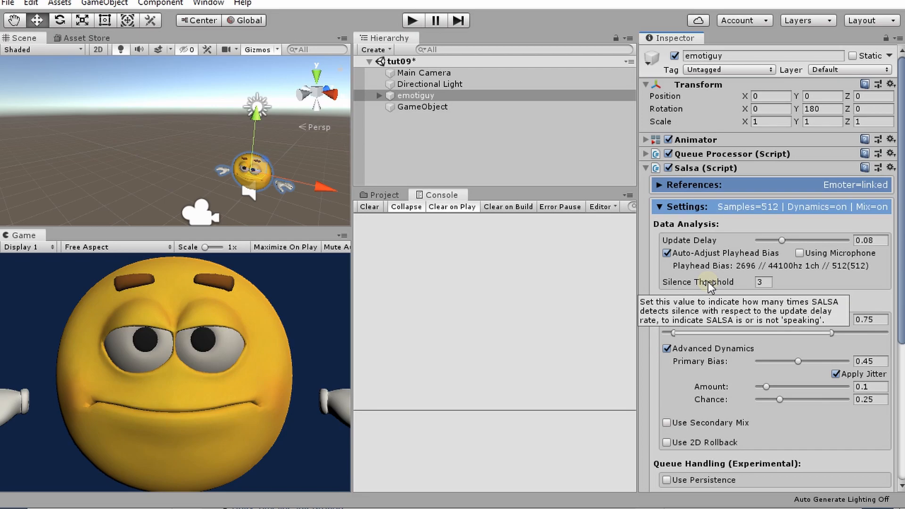
mouse_move(737, 287)
text(6)
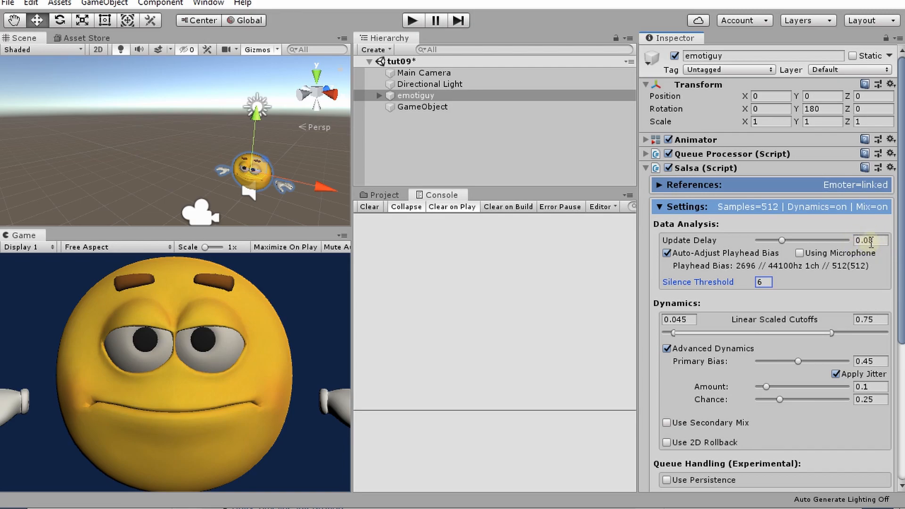
click(869, 240)
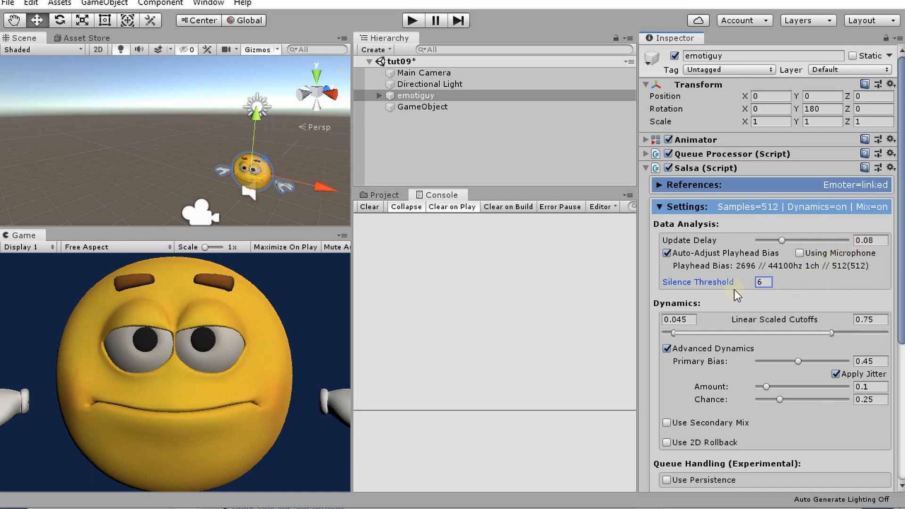
text(2)
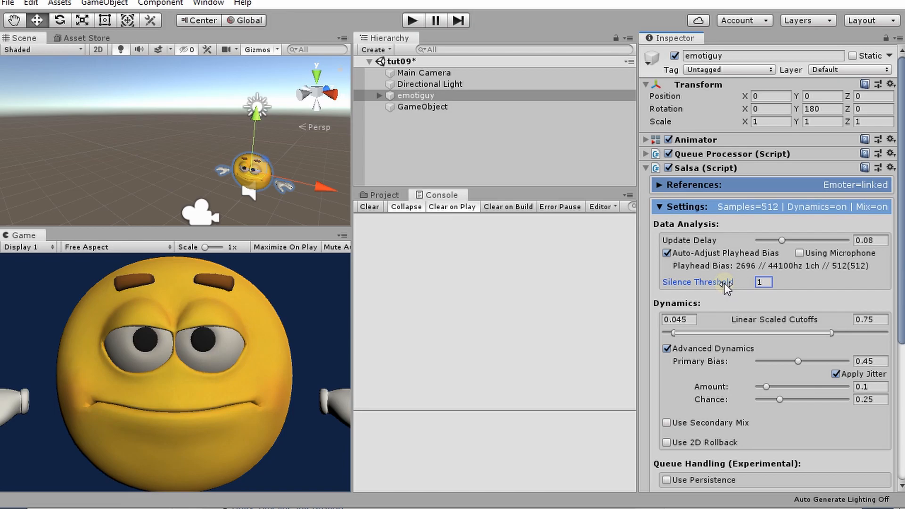
text(7)
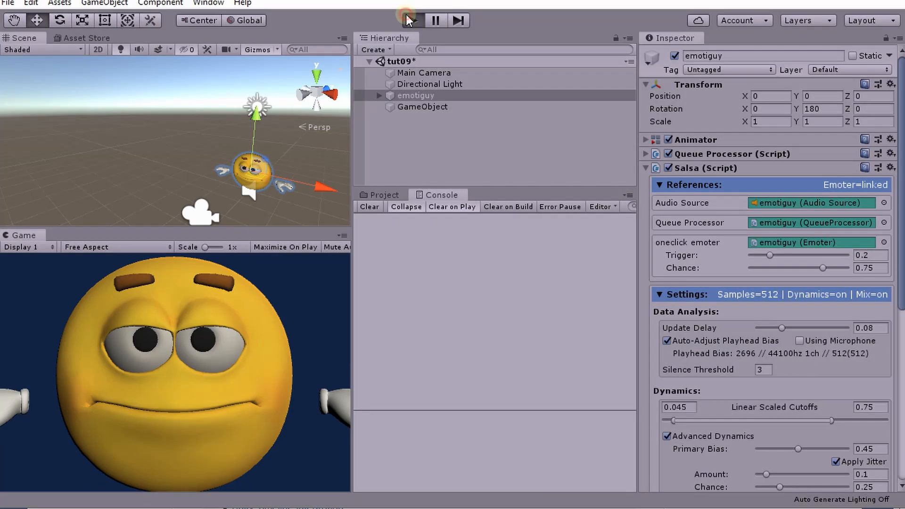
Step: Play the scene to log OnStartedSalsaing and OnStoppedSalsaing events, then stop
click(412, 20)
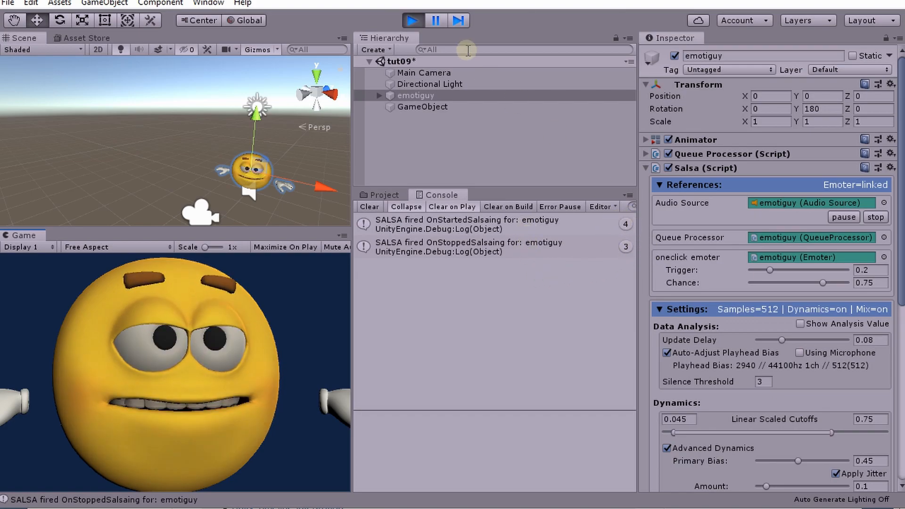
click(414, 21)
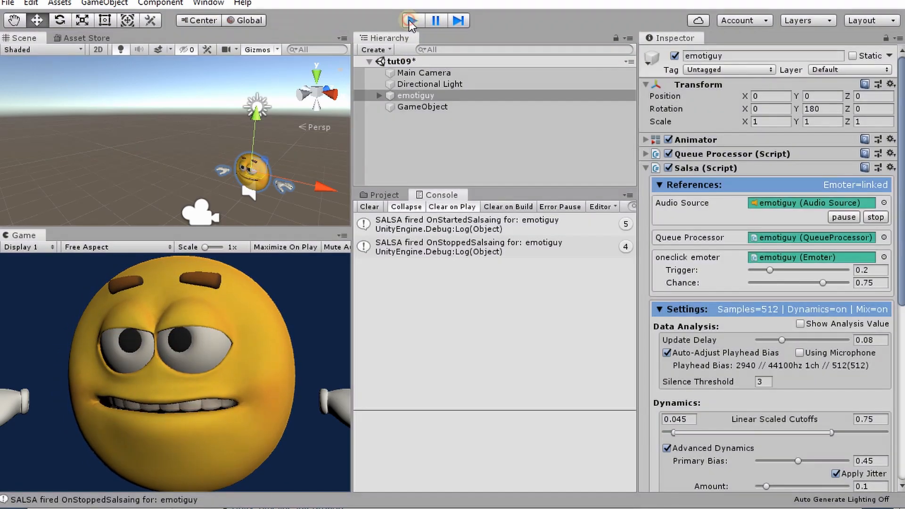
click(412, 21)
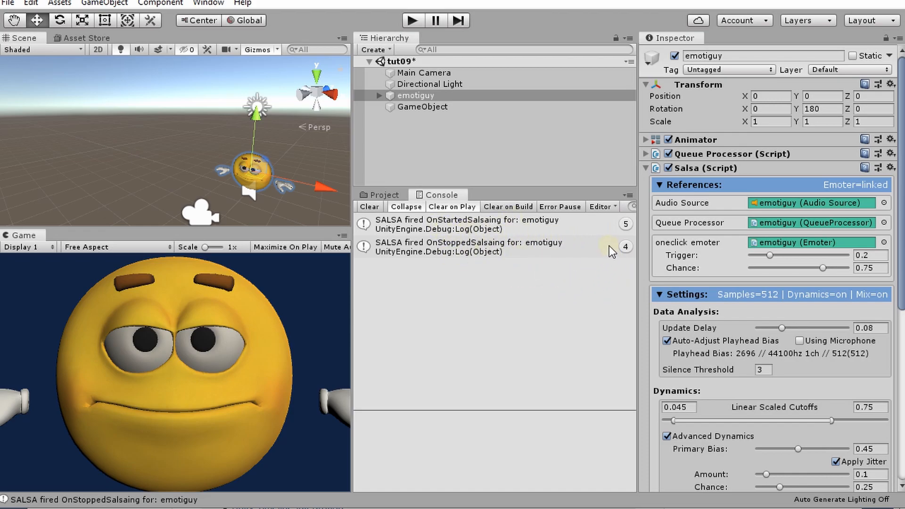
mouse_move(745, 214)
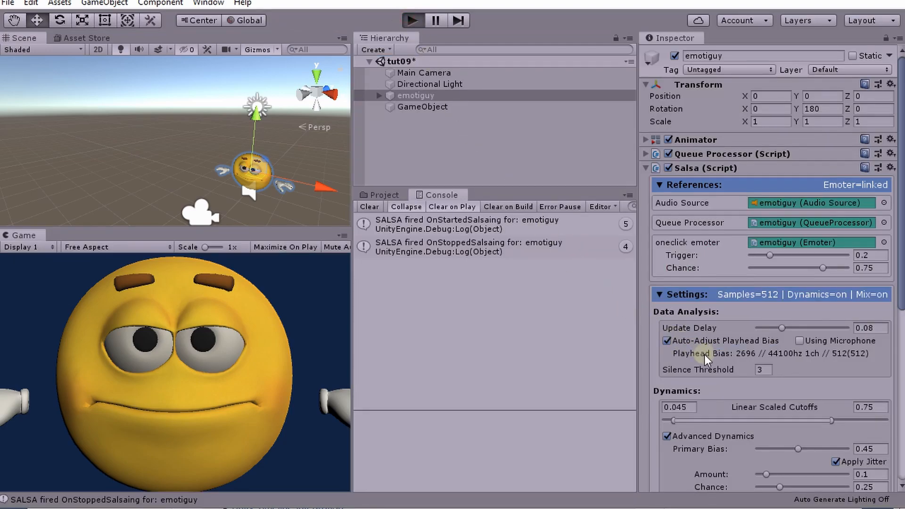
Step: Play again and lower Silence Threshold mid-run to compare the SALSA start/stop logs
click(412, 21)
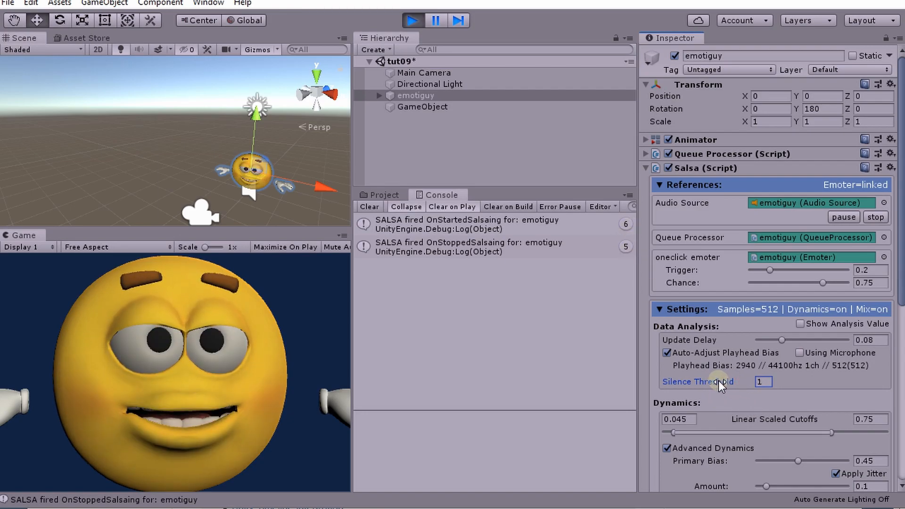
text(5)
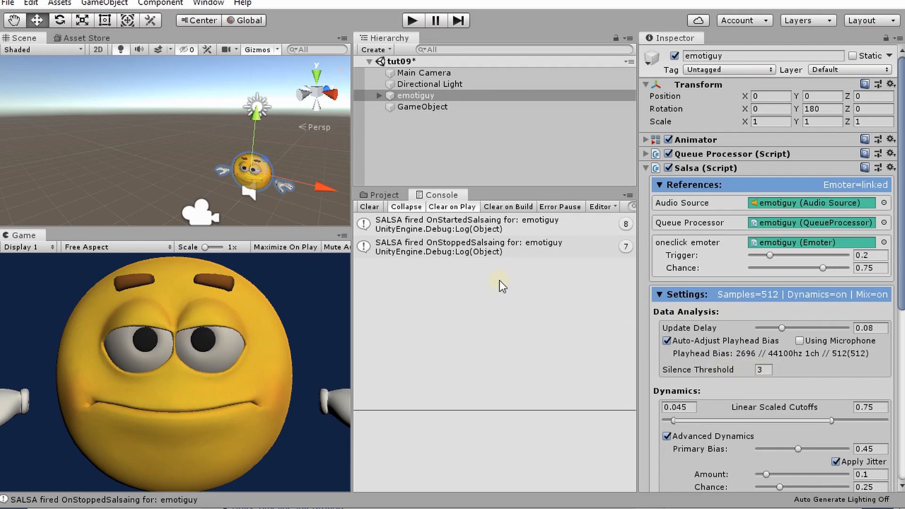
mouse_move(664, 373)
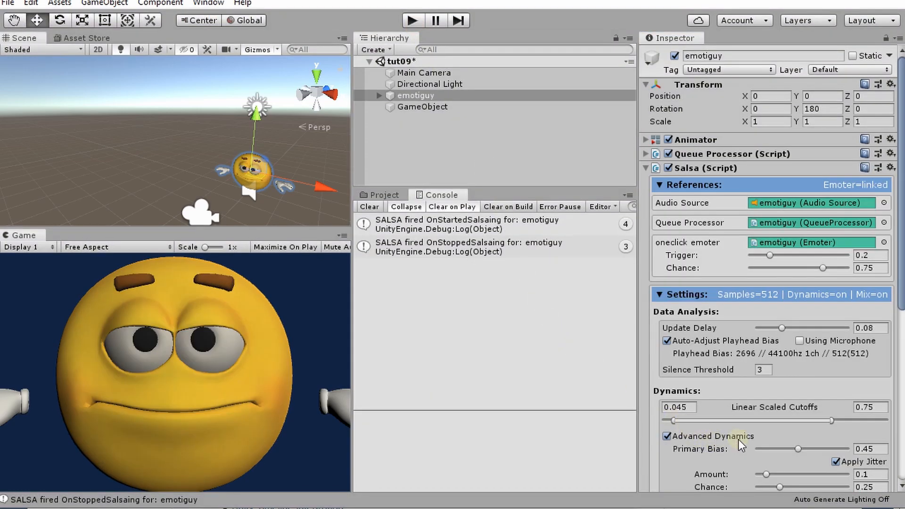
mouse_move(778, 386)
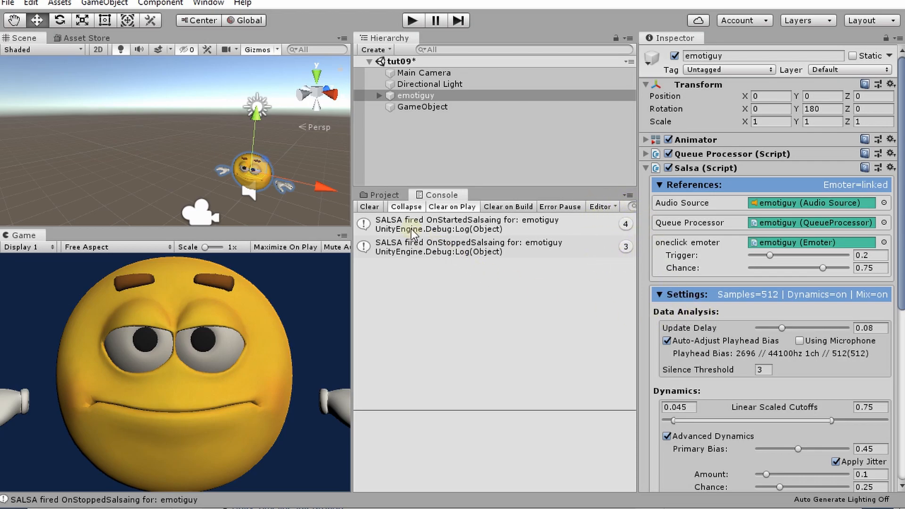
Step: Clear the Console and add Emoter emote 6 with an Event controller identified 'coolness'
click(369, 207)
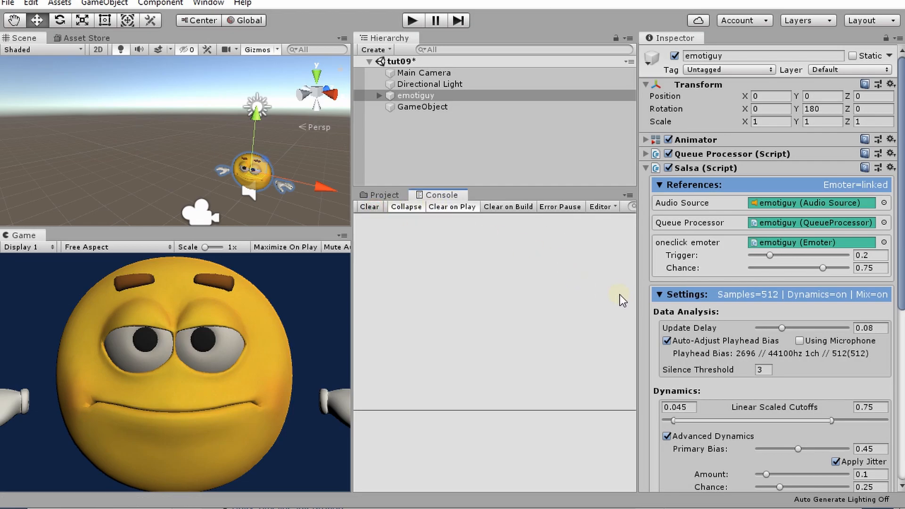
click(416, 96)
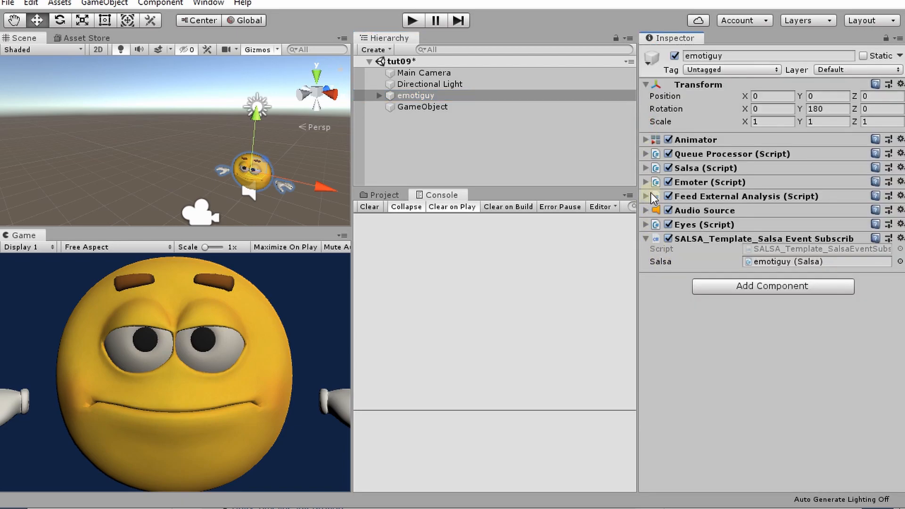
click(648, 182)
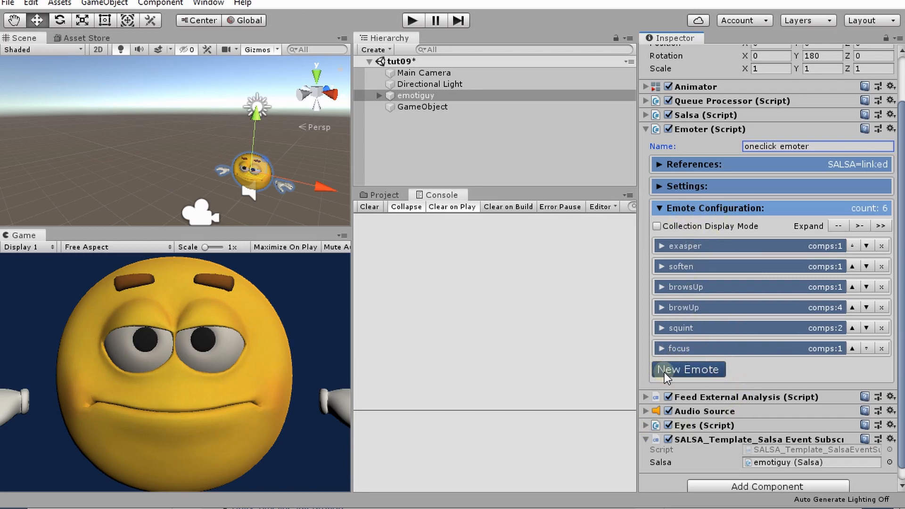
click(687, 370)
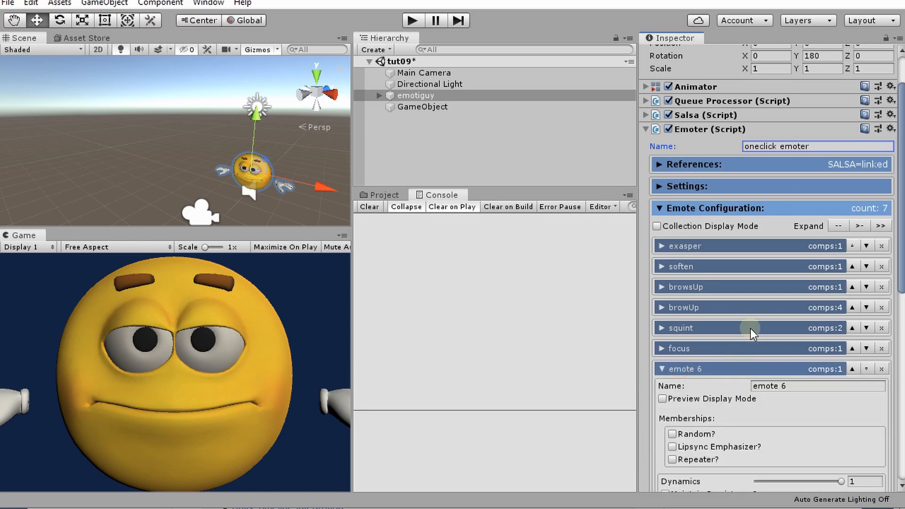
scroll(down, 3)
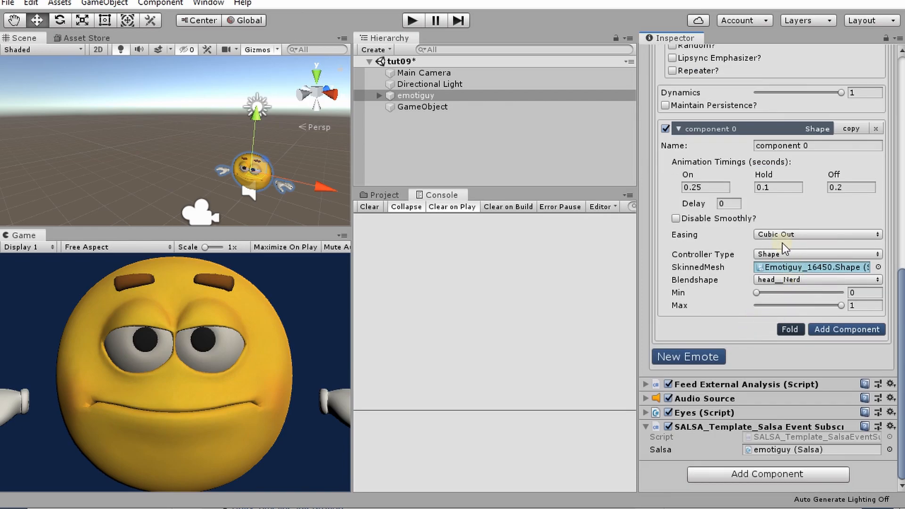
click(817, 255)
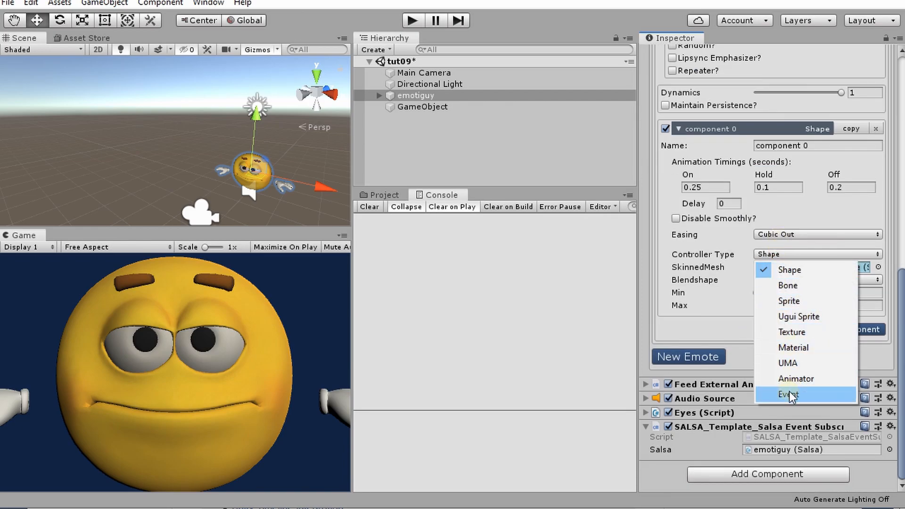
click(787, 394)
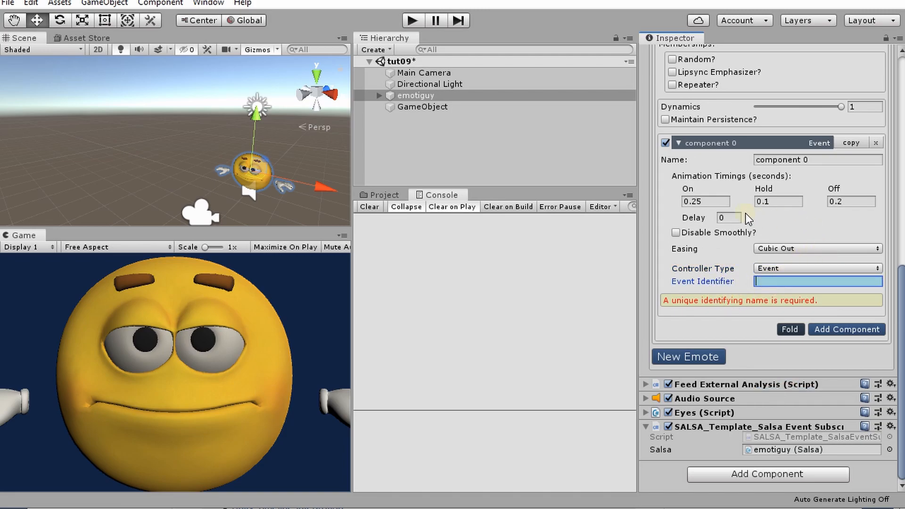
text(coolness)
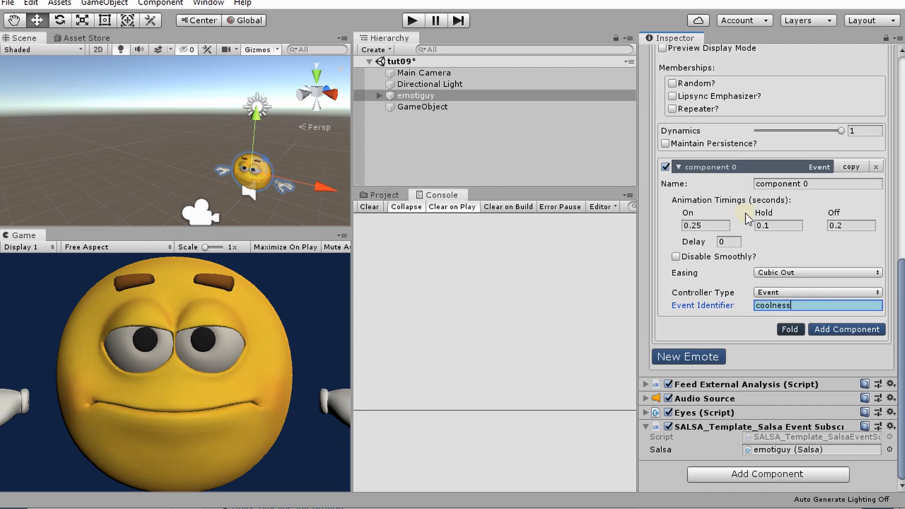
mouse_move(756, 322)
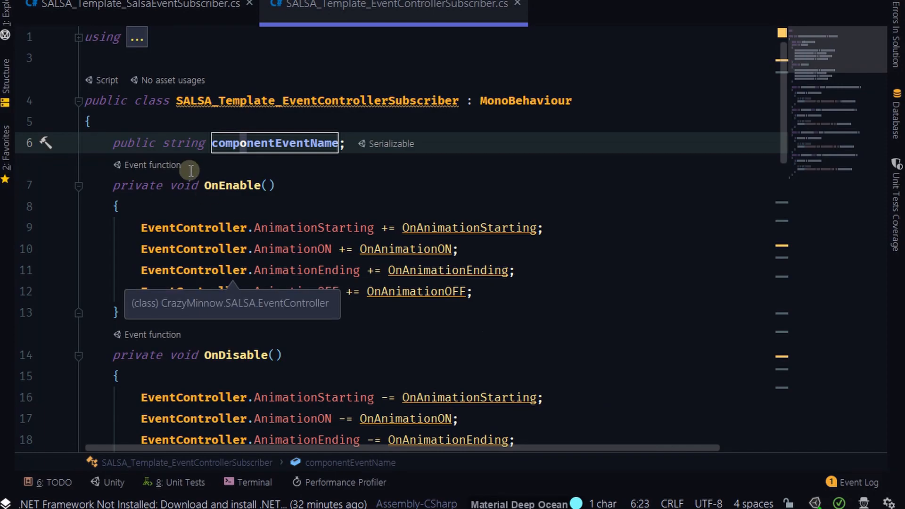
Step: Read the template's OnEnable and componentEventName checks in the animation handlers
scroll(down, 3)
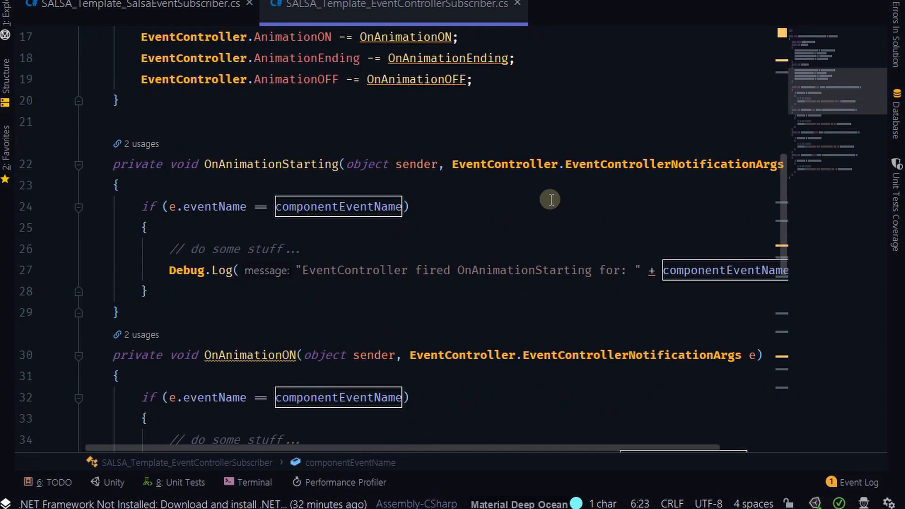
mouse_move(757, 164)
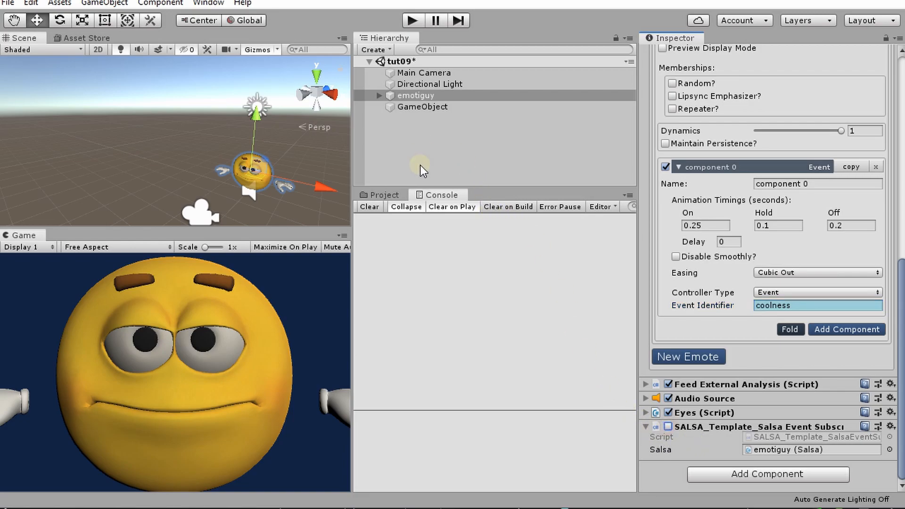
Step: Attach SALSA_Template_EventControllerSubscriber to emotiguy with Component Event Name 'coolness'
click(383, 195)
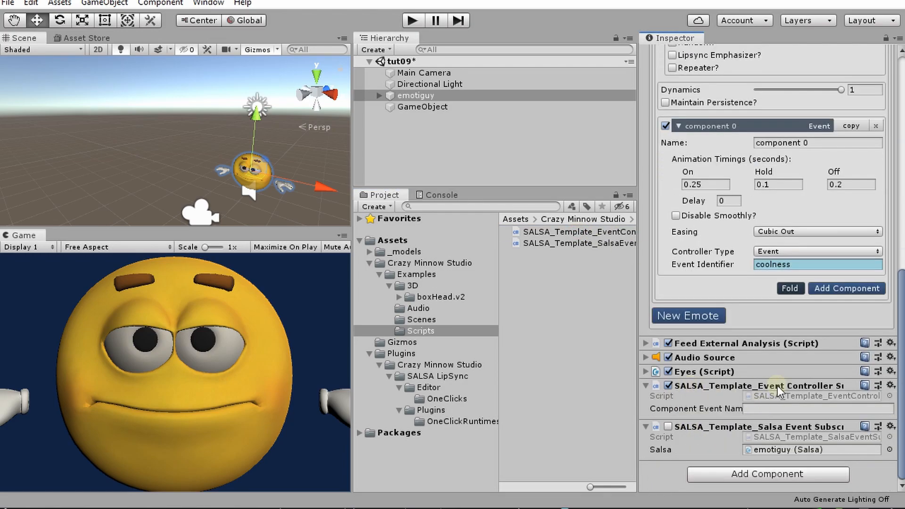
click(809, 409)
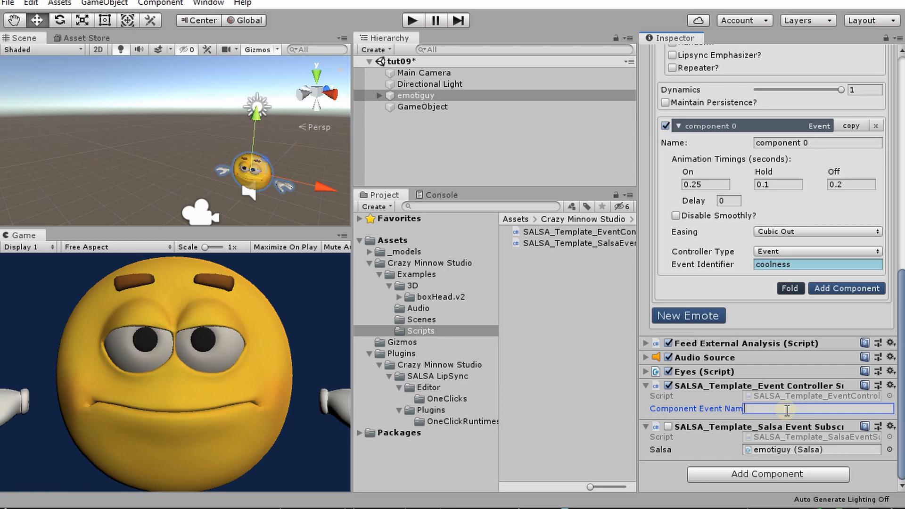
text(cooln)
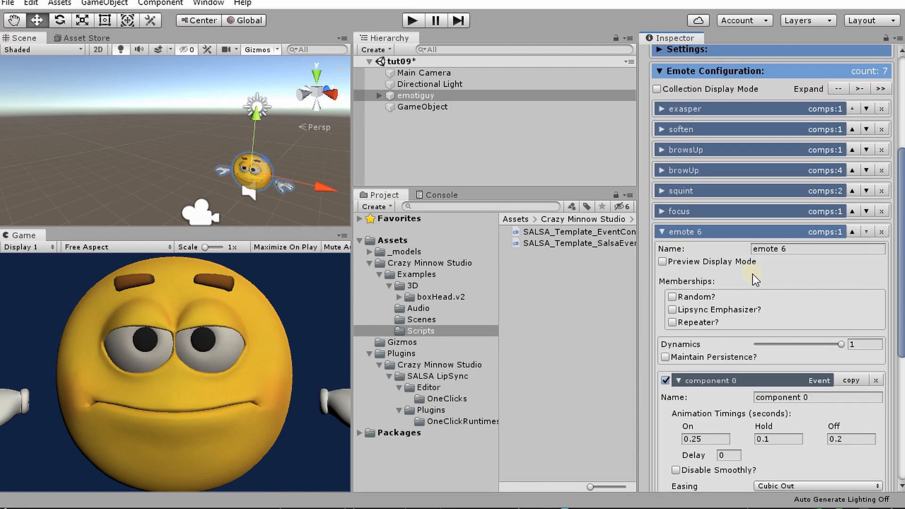
scroll(down, 3)
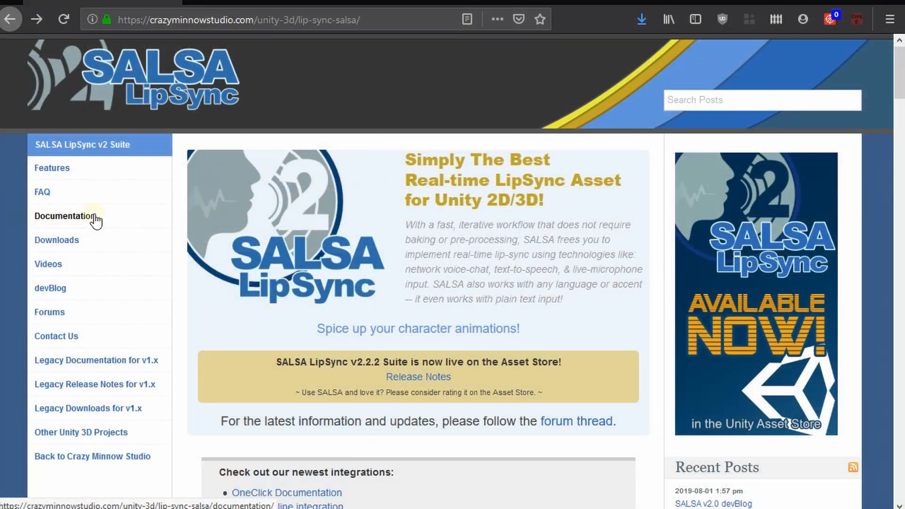
Step: Open the SALSA docs Suite Events page and scroll to the Animation Phases diagram
click(63, 216)
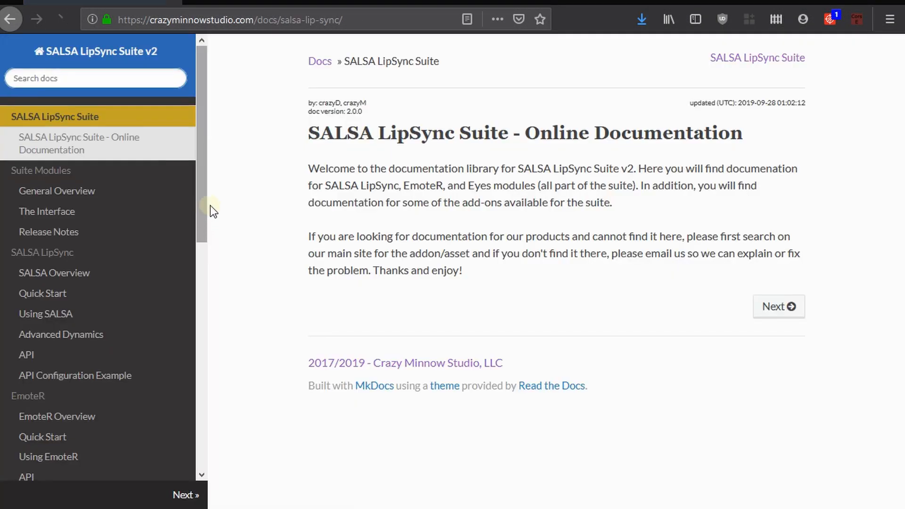
scroll(down, 3)
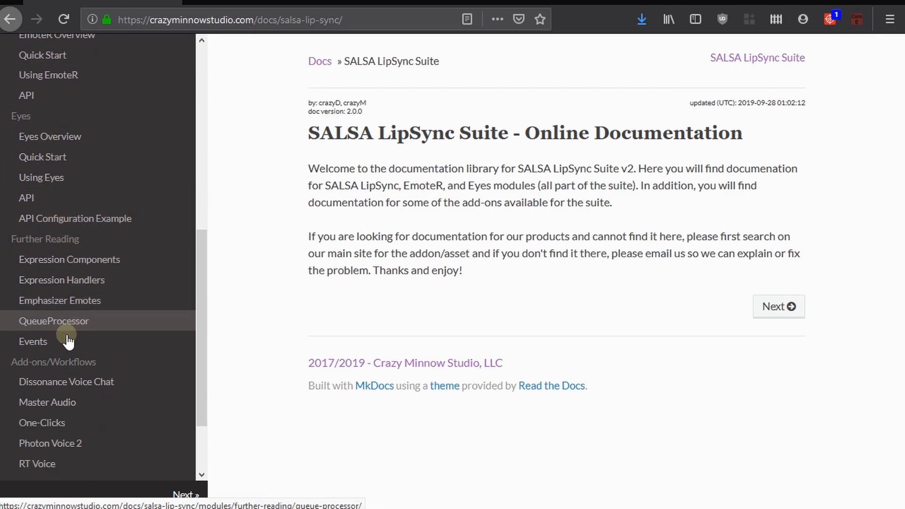
click(33, 341)
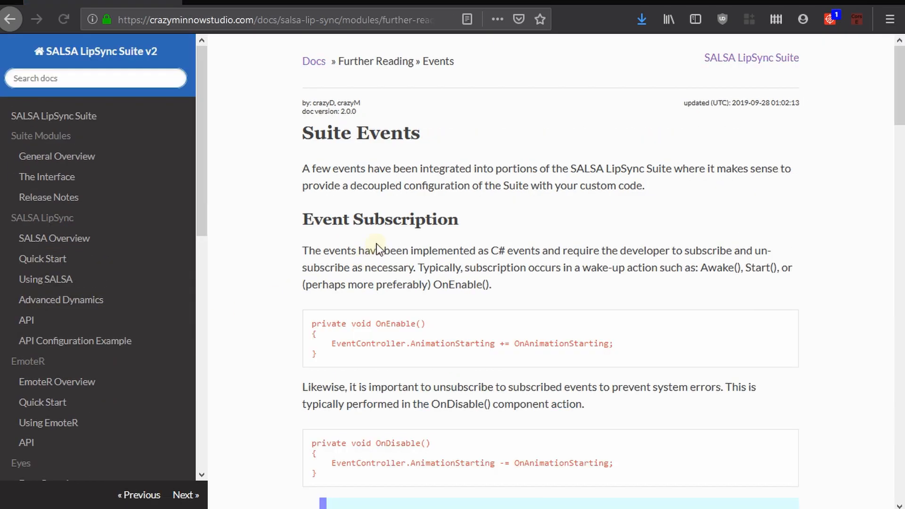
scroll(down, 3)
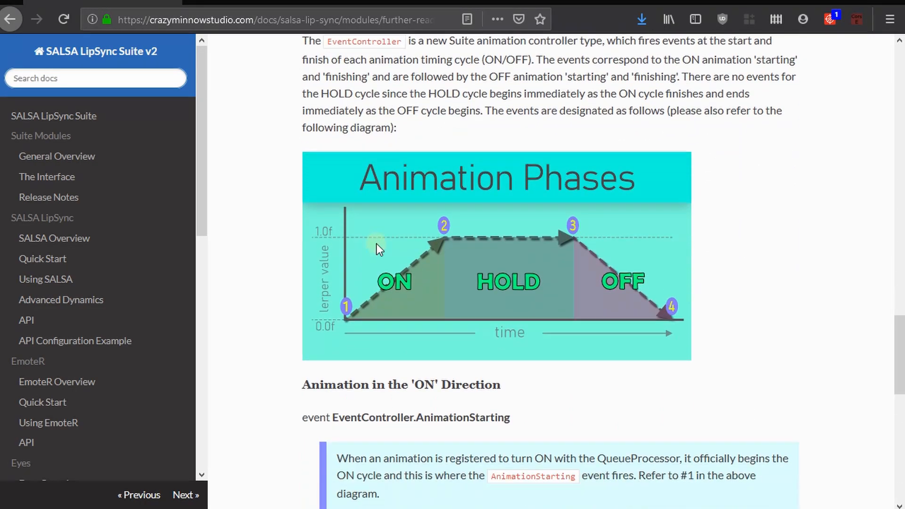
scroll(down, 3)
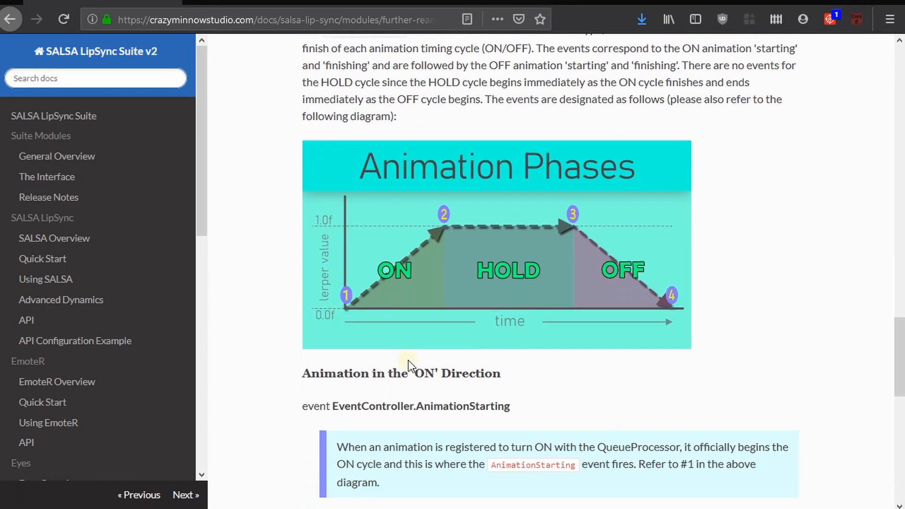
scroll(down, 3)
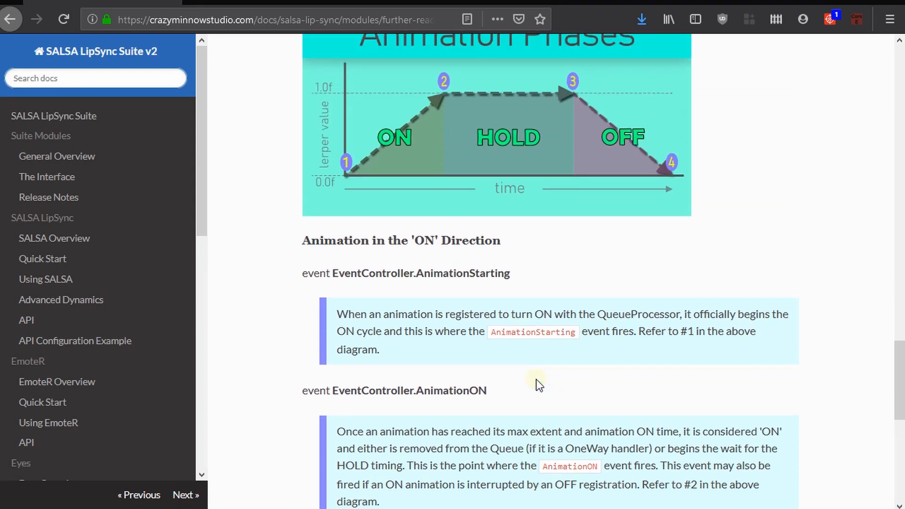
scroll(up, 3)
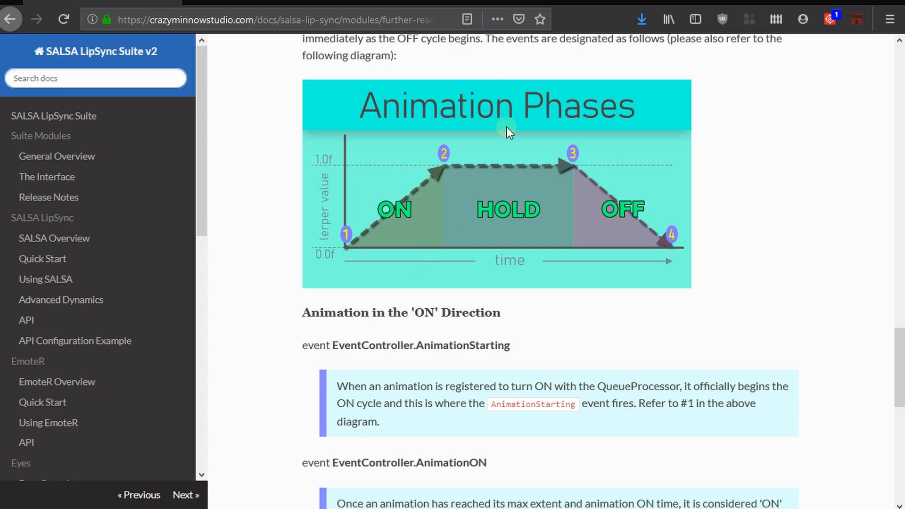
mouse_move(509, 133)
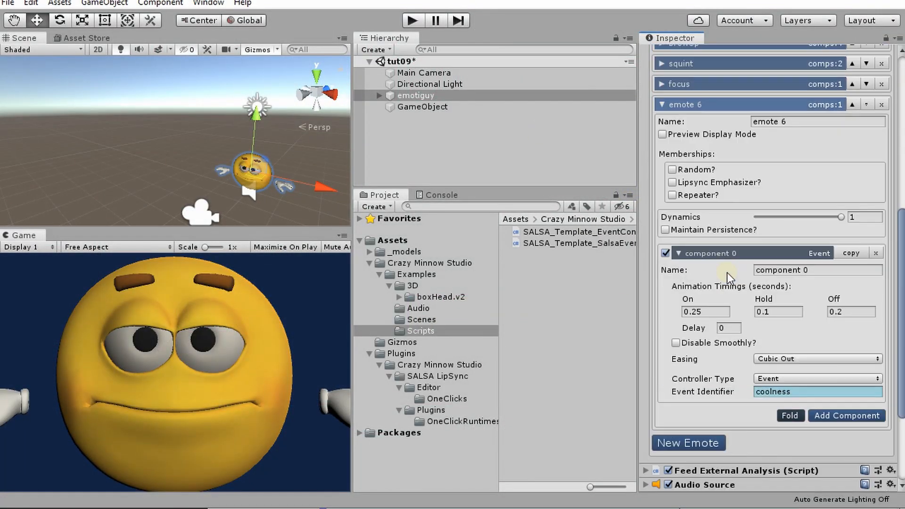
Step: Tick Repeater? on emote 6 with Start Repeater Immediately, timings 1/2/1, and show the Console
click(672, 195)
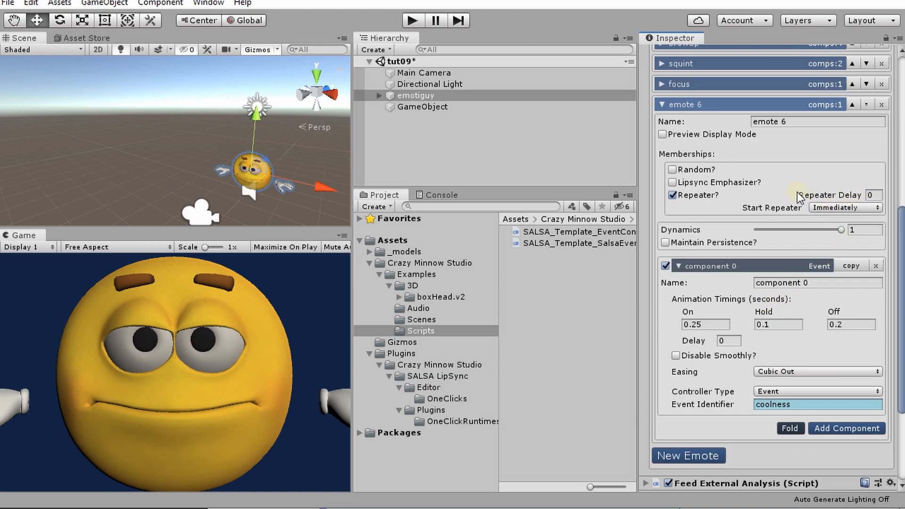
click(845, 206)
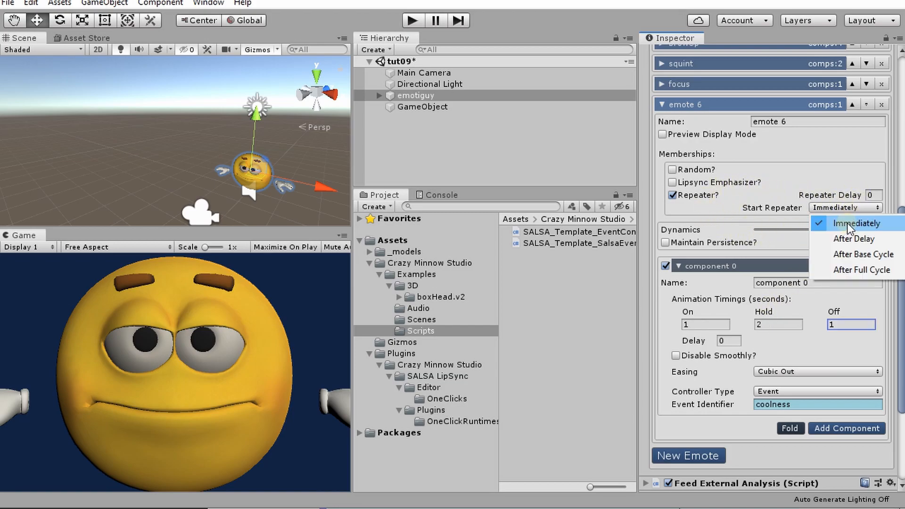
click(859, 223)
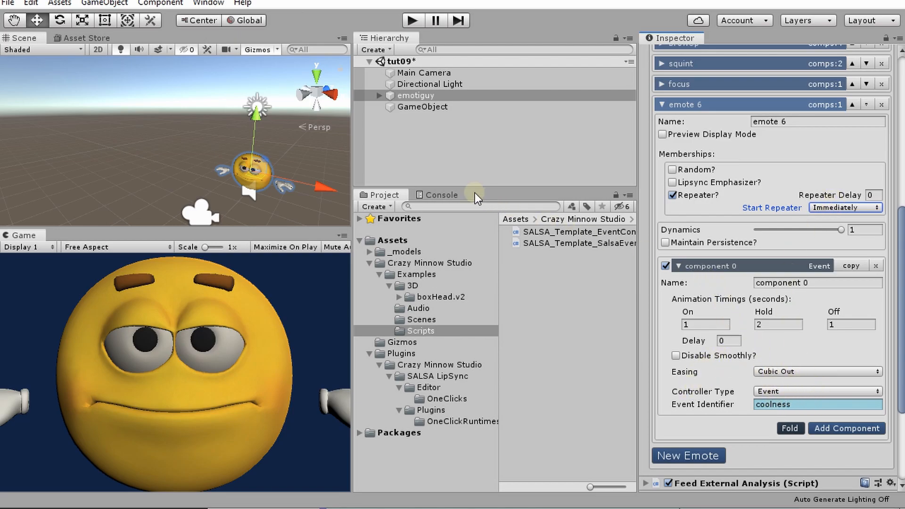
click(442, 195)
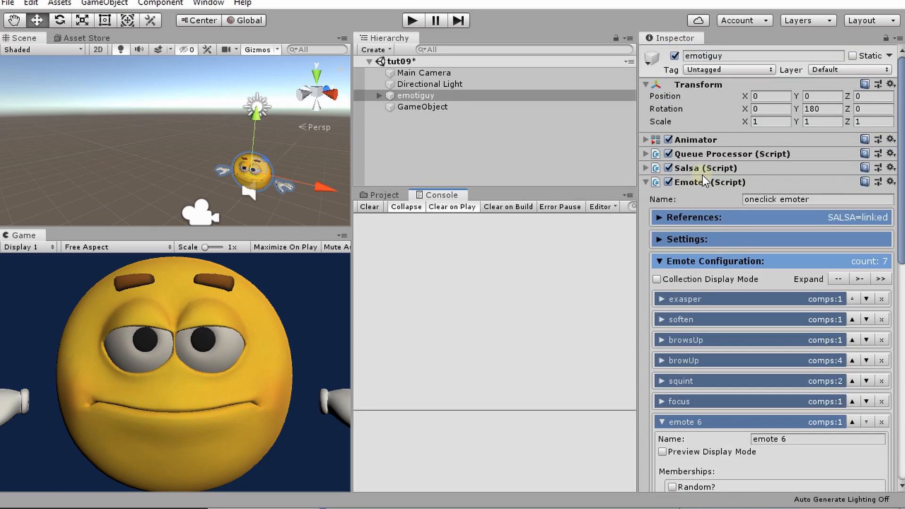
click(669, 168)
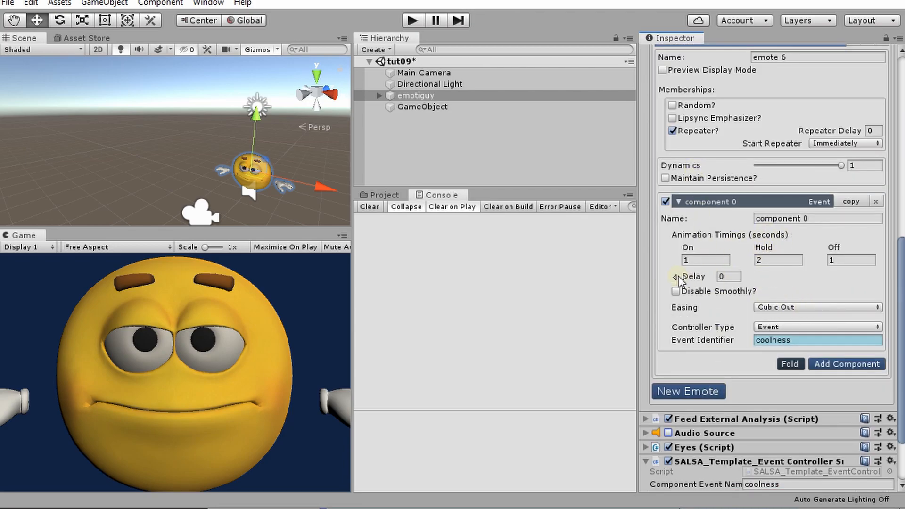
mouse_move(564, 258)
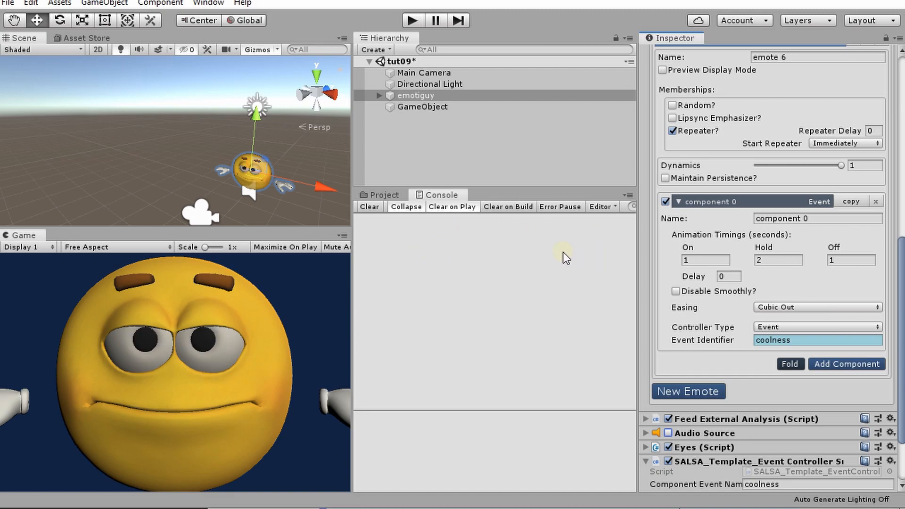
mouse_move(691, 323)
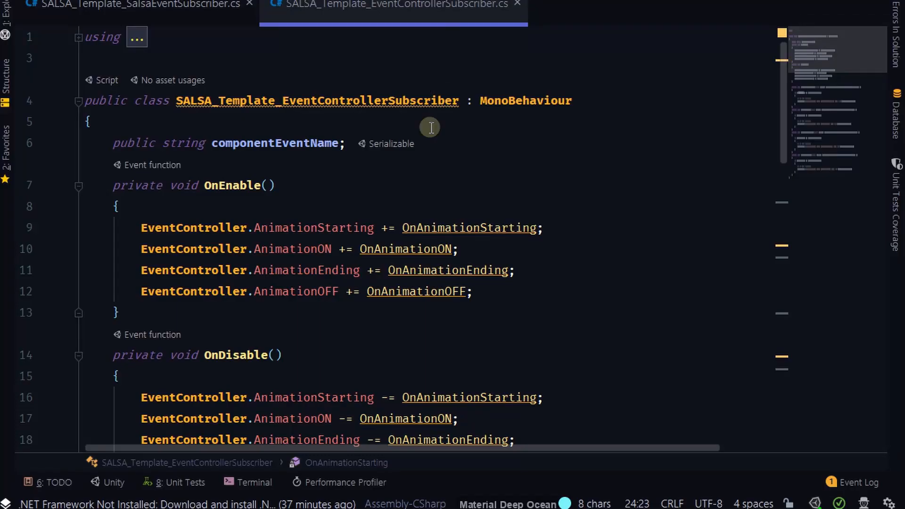
Step: Scroll to the OnAnimationStarting handler and its Debug.Log call in the subscriber template
scroll(down, 3)
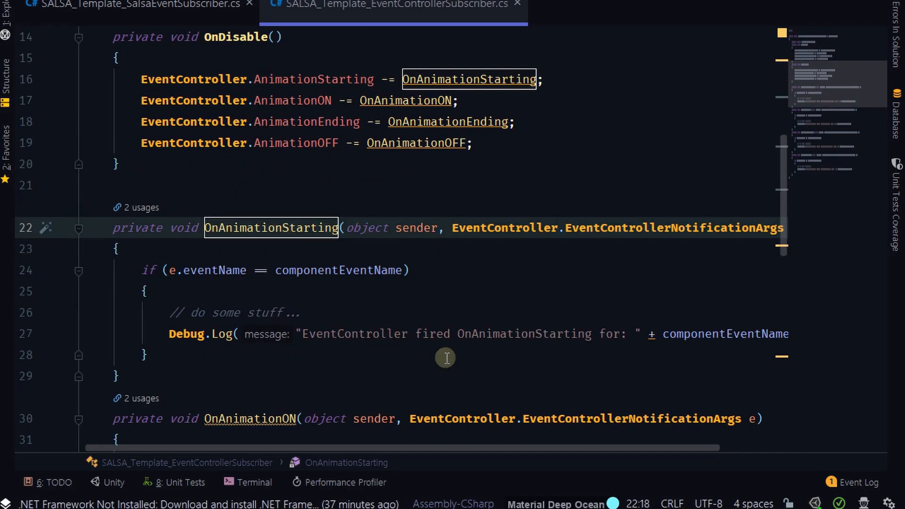
mouse_move(698, 328)
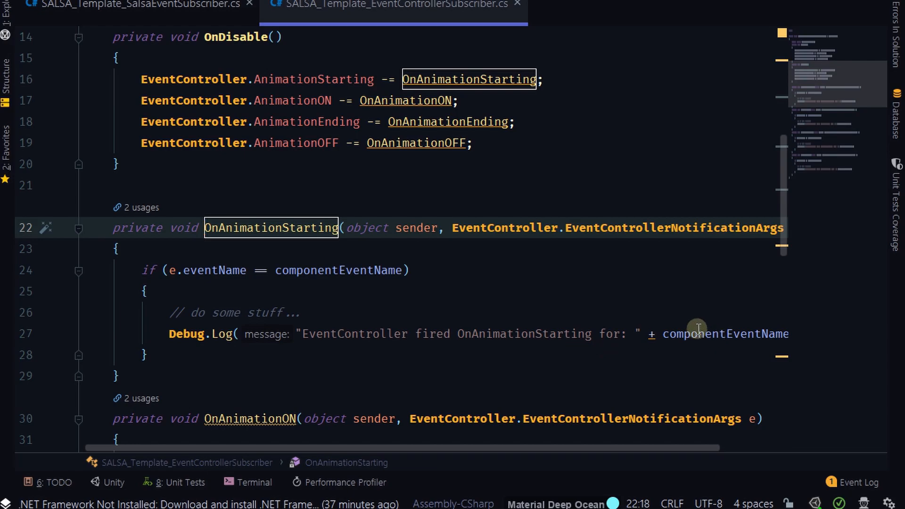
mouse_move(514, 206)
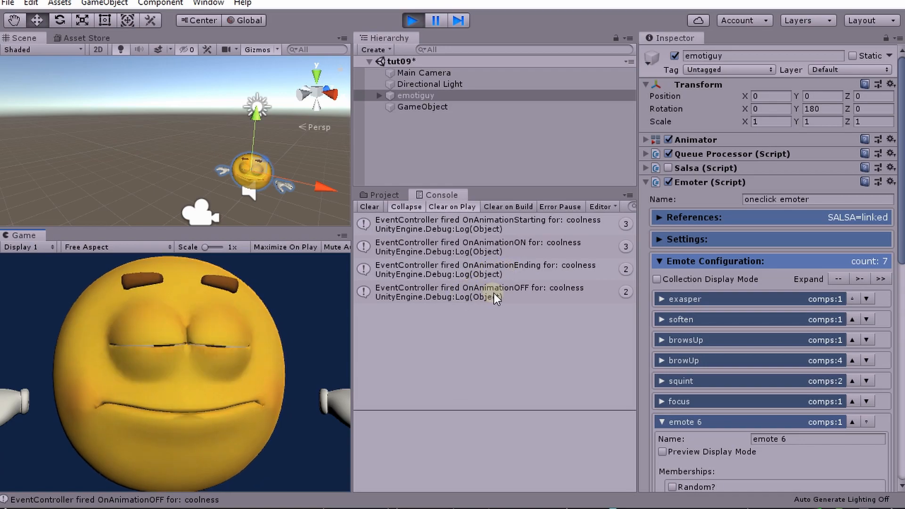
Step: Run the scene briefly to log repeated coolness EventController messages, then stop Play
click(413, 20)
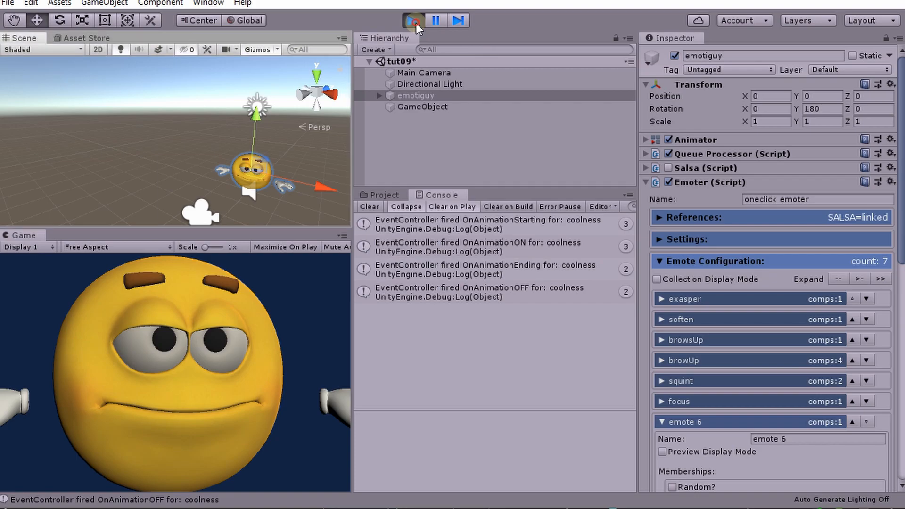
click(413, 21)
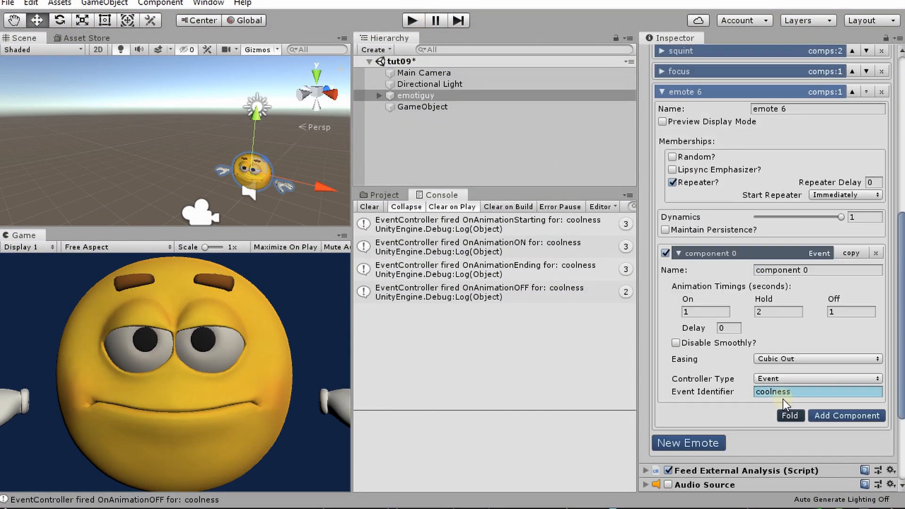
Step: Set emote 6 coolness timings to On 3, Hold 5, Off 3, Repeater Delay 2, and clear the Console
click(705, 312)
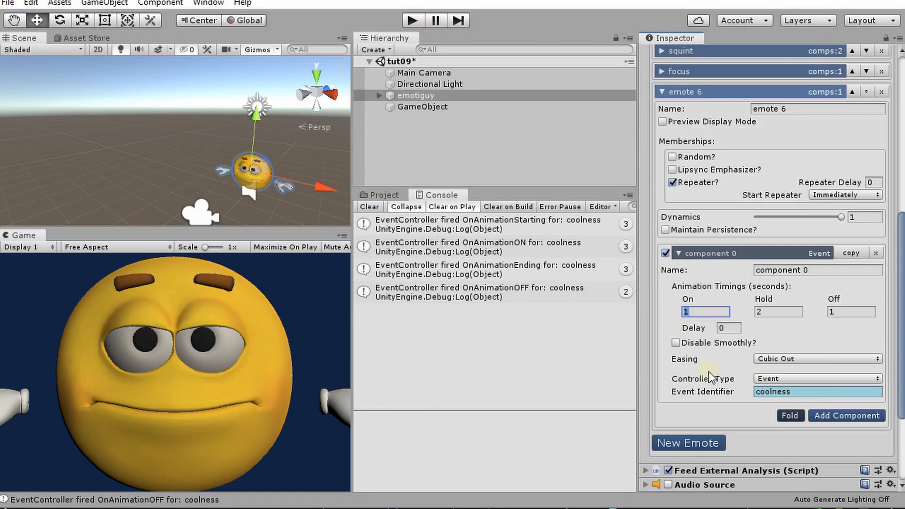
click(779, 312)
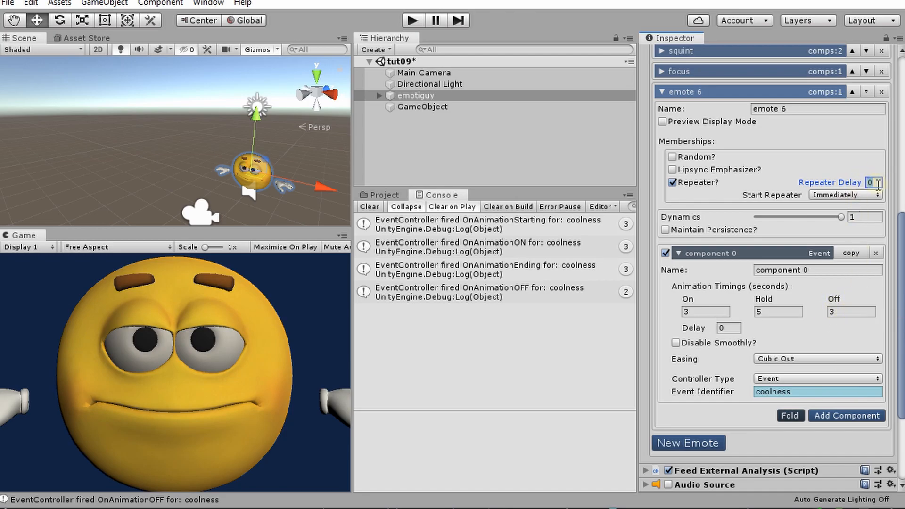
text(2)
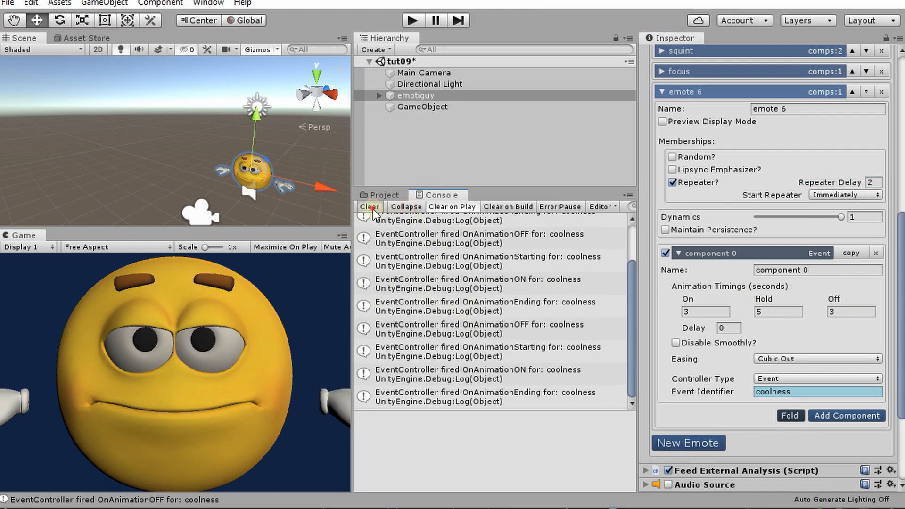
click(368, 206)
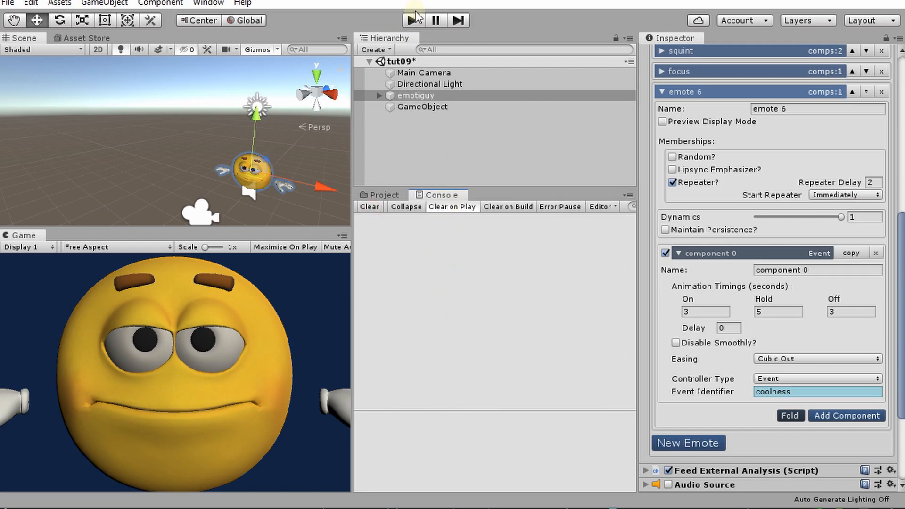
Step: Play the scene to log repeated coolness events under the new timings, then expand the focus emote
click(412, 21)
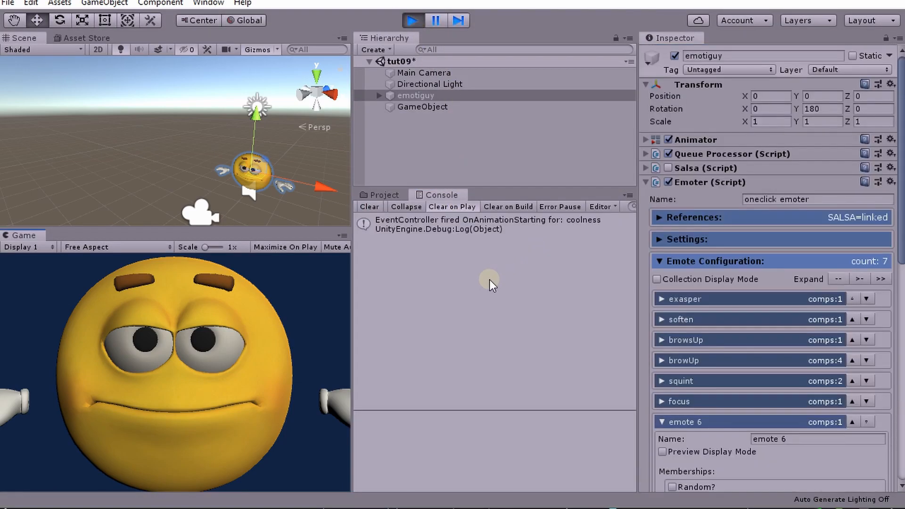
mouse_move(491, 234)
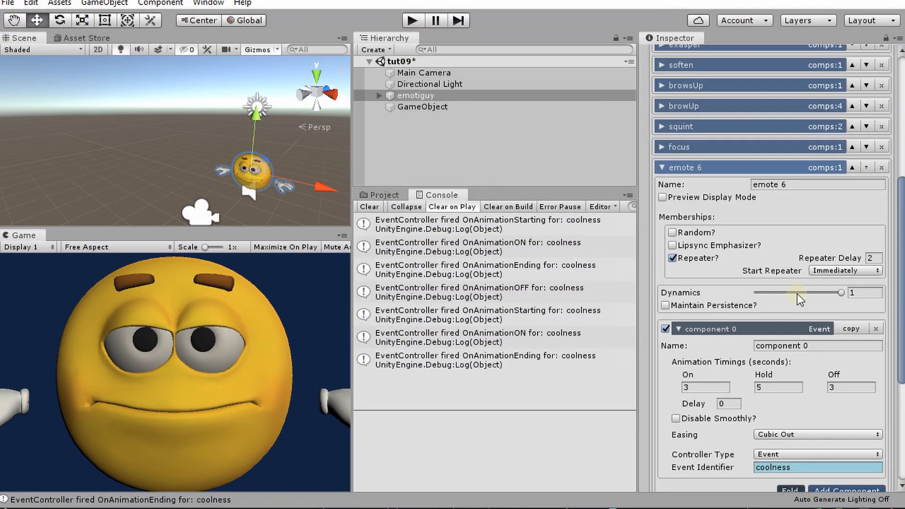
scroll(down, 3)
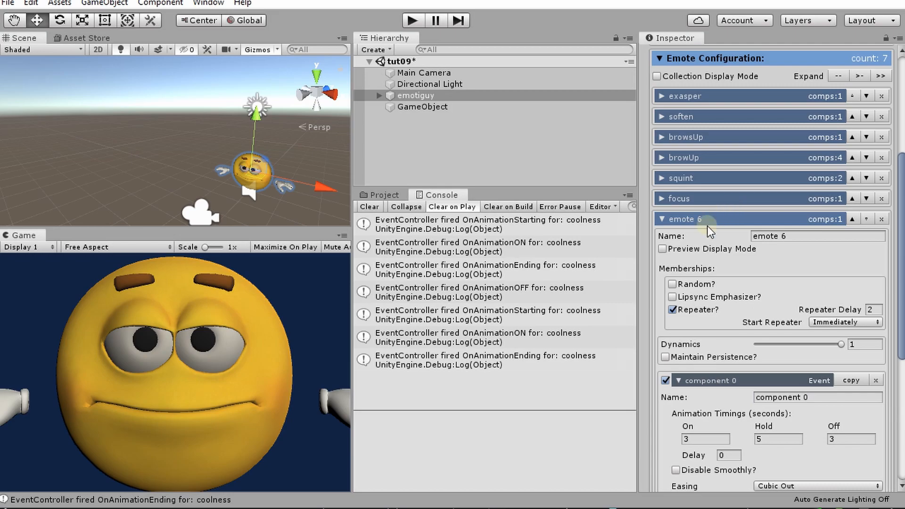
mouse_move(702, 328)
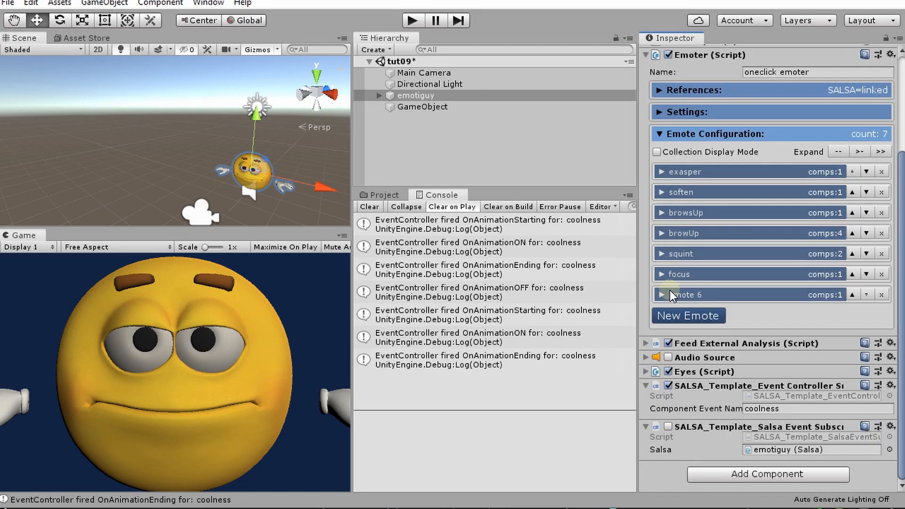
click(662, 274)
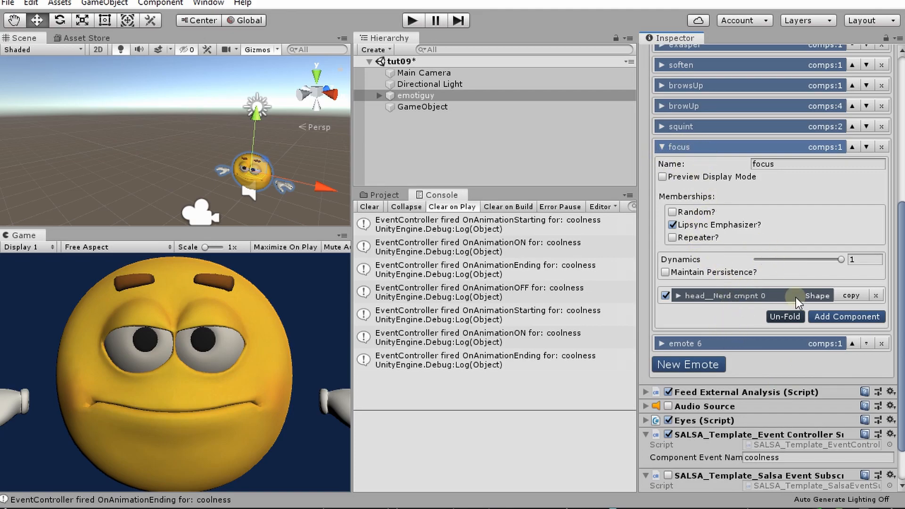
mouse_move(503, 328)
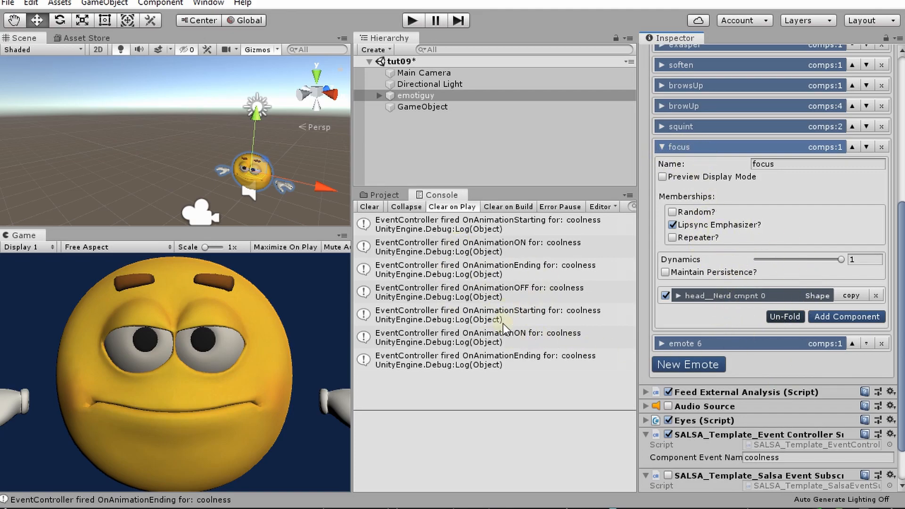